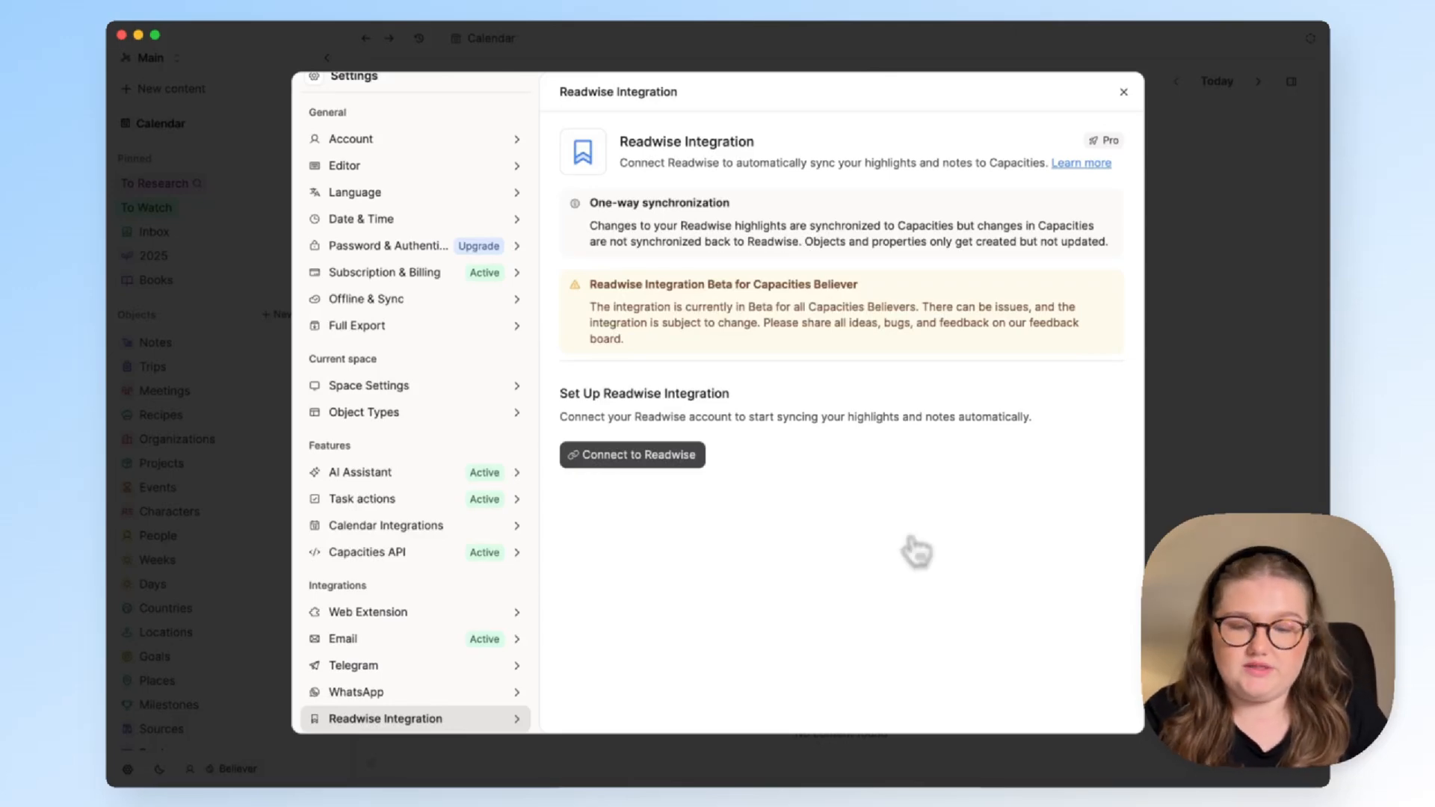
{"action": "mouse_move", "coordinate": [529, 323]}
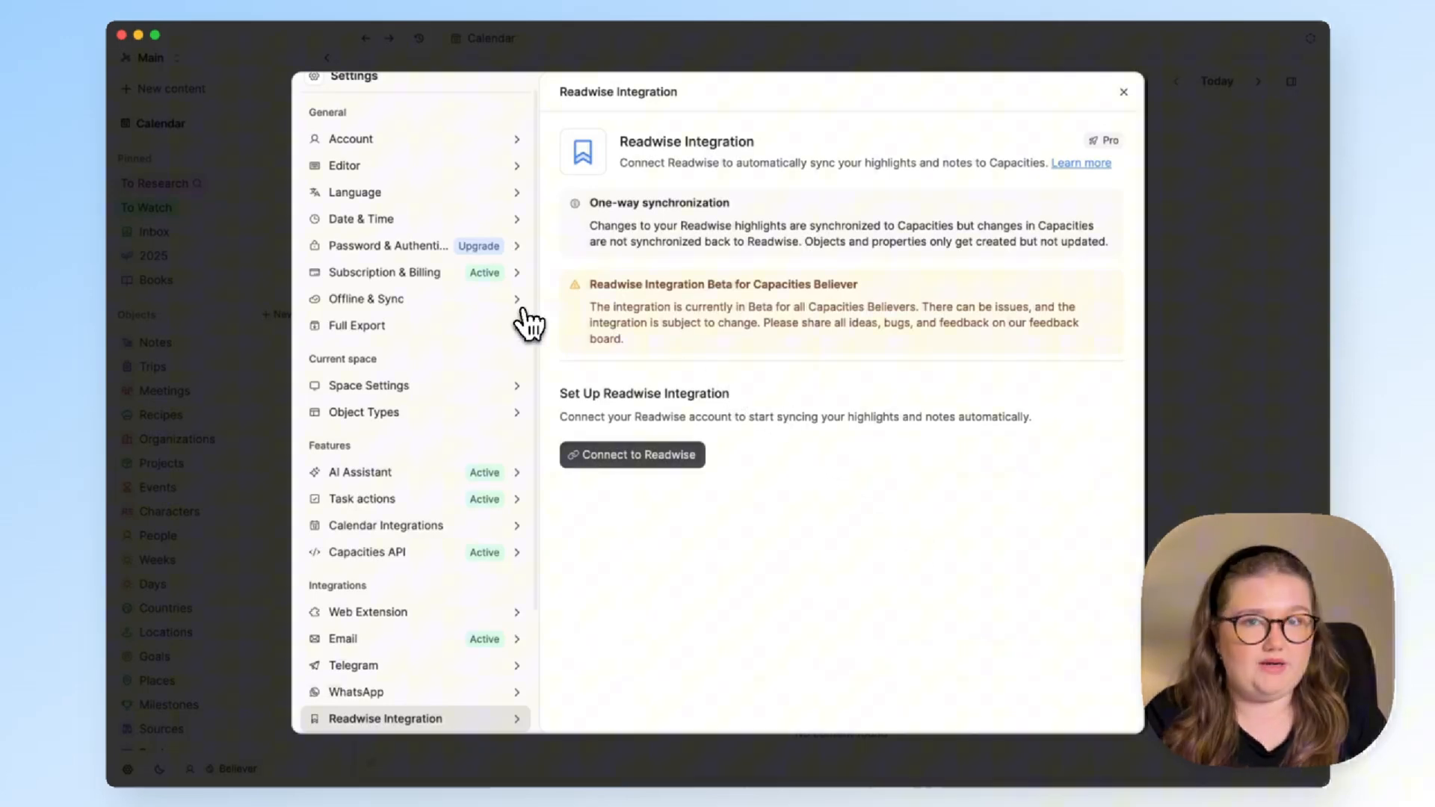
{"action": "mouse_move", "coordinate": [398, 215]}
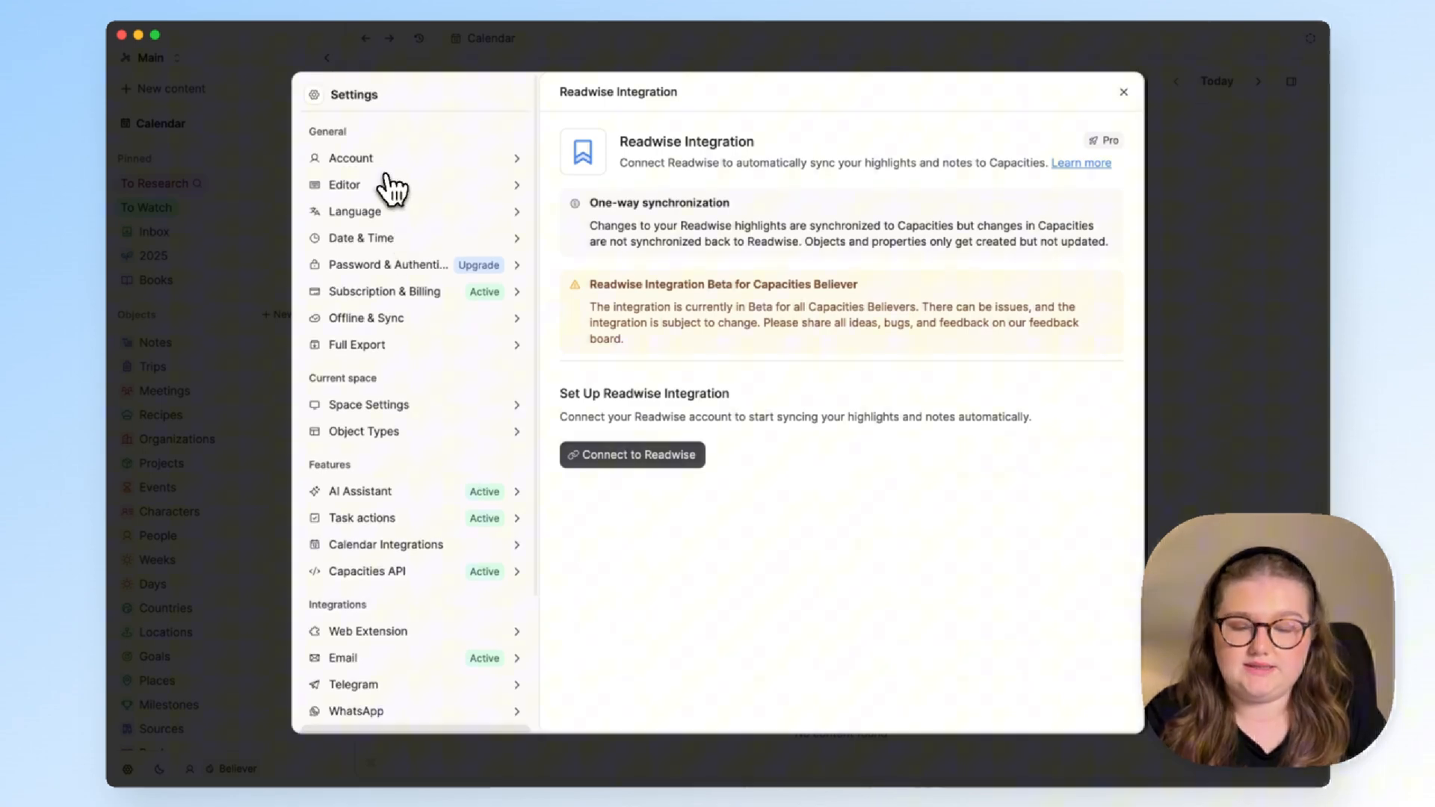
Connect Capacities to Readwise and grant access on the Readwise authorization page
{"action": "scroll", "scroll_direction": "down", "scroll_amount": 3}
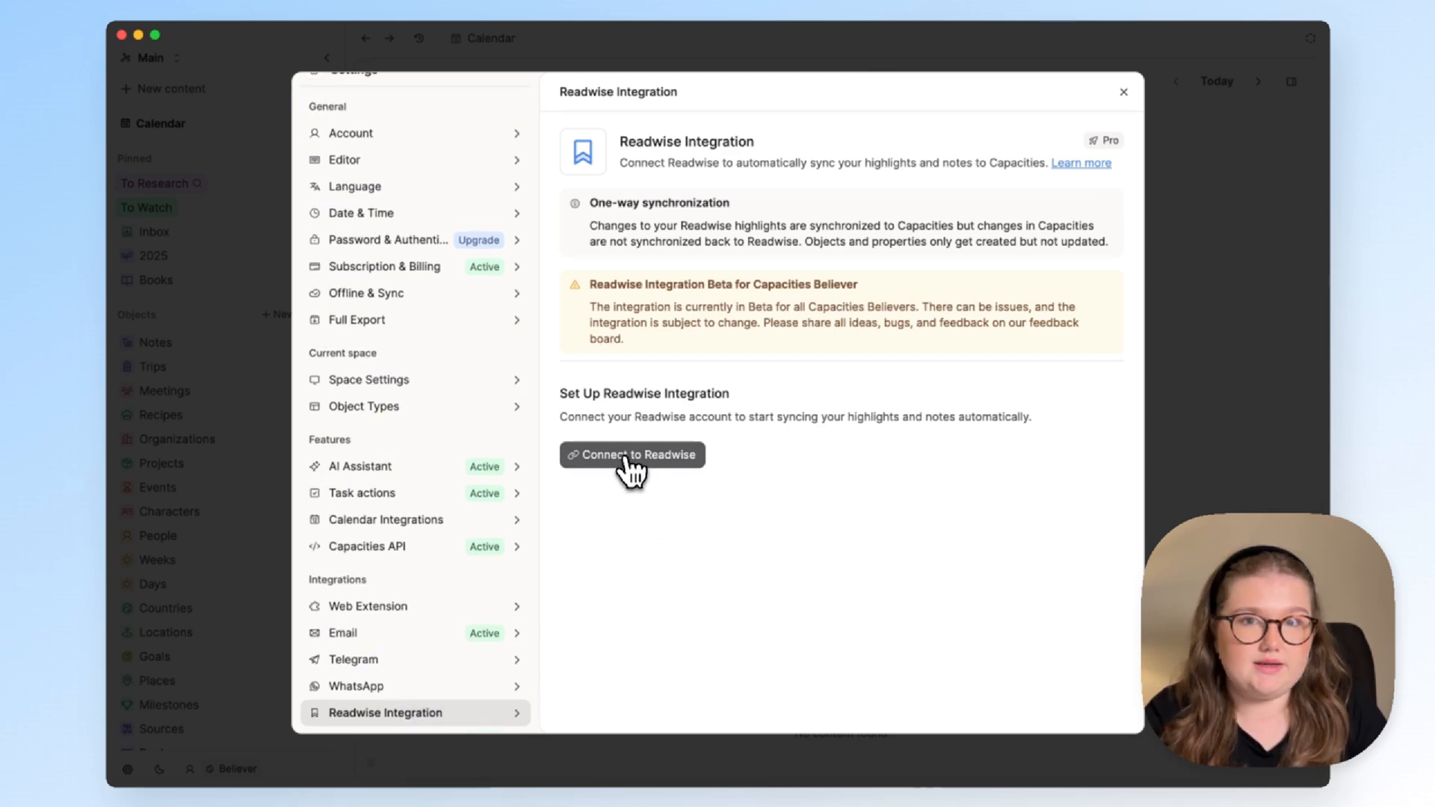
{"action": "left_click", "coordinate": [632, 454]}
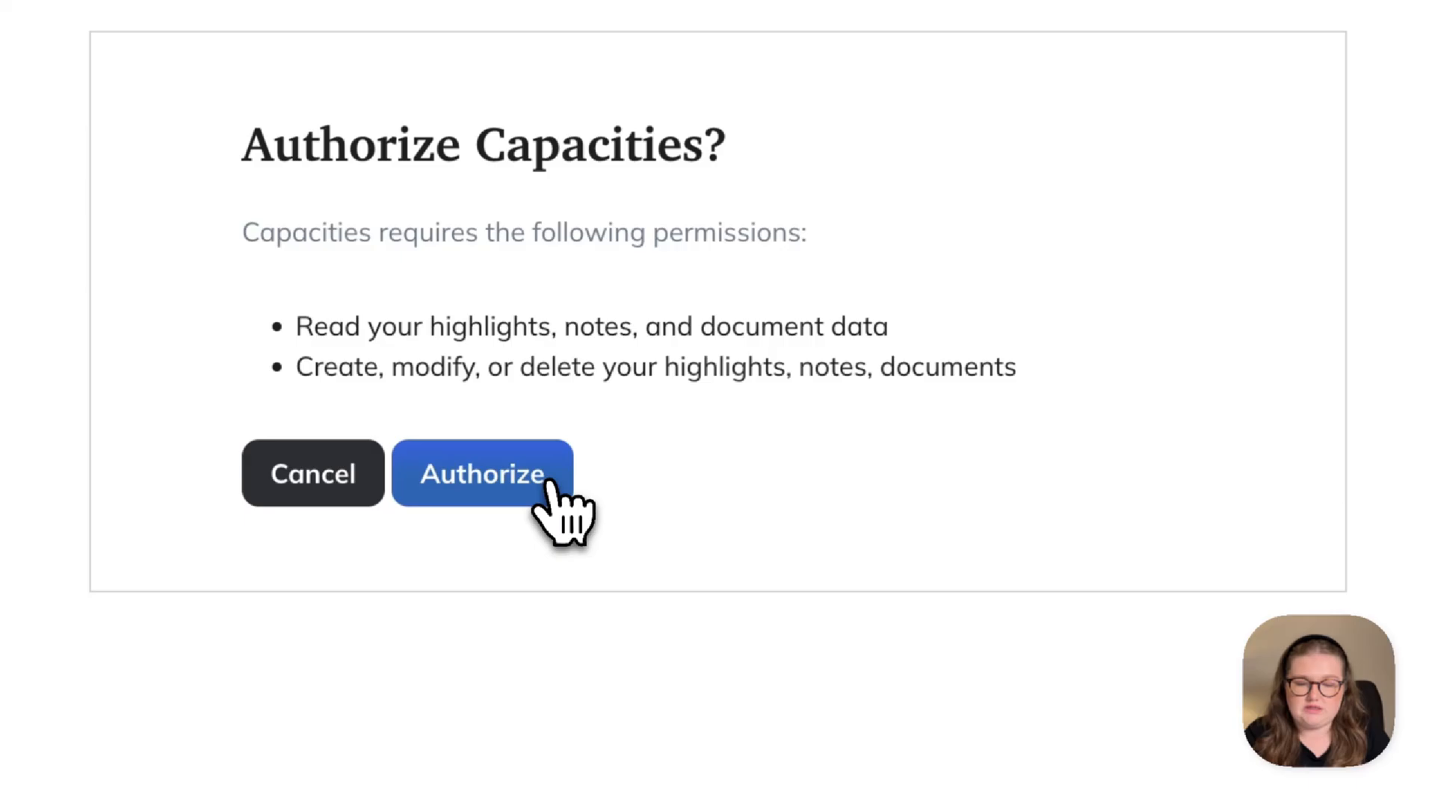
{"action": "left_click", "coordinate": [483, 473]}
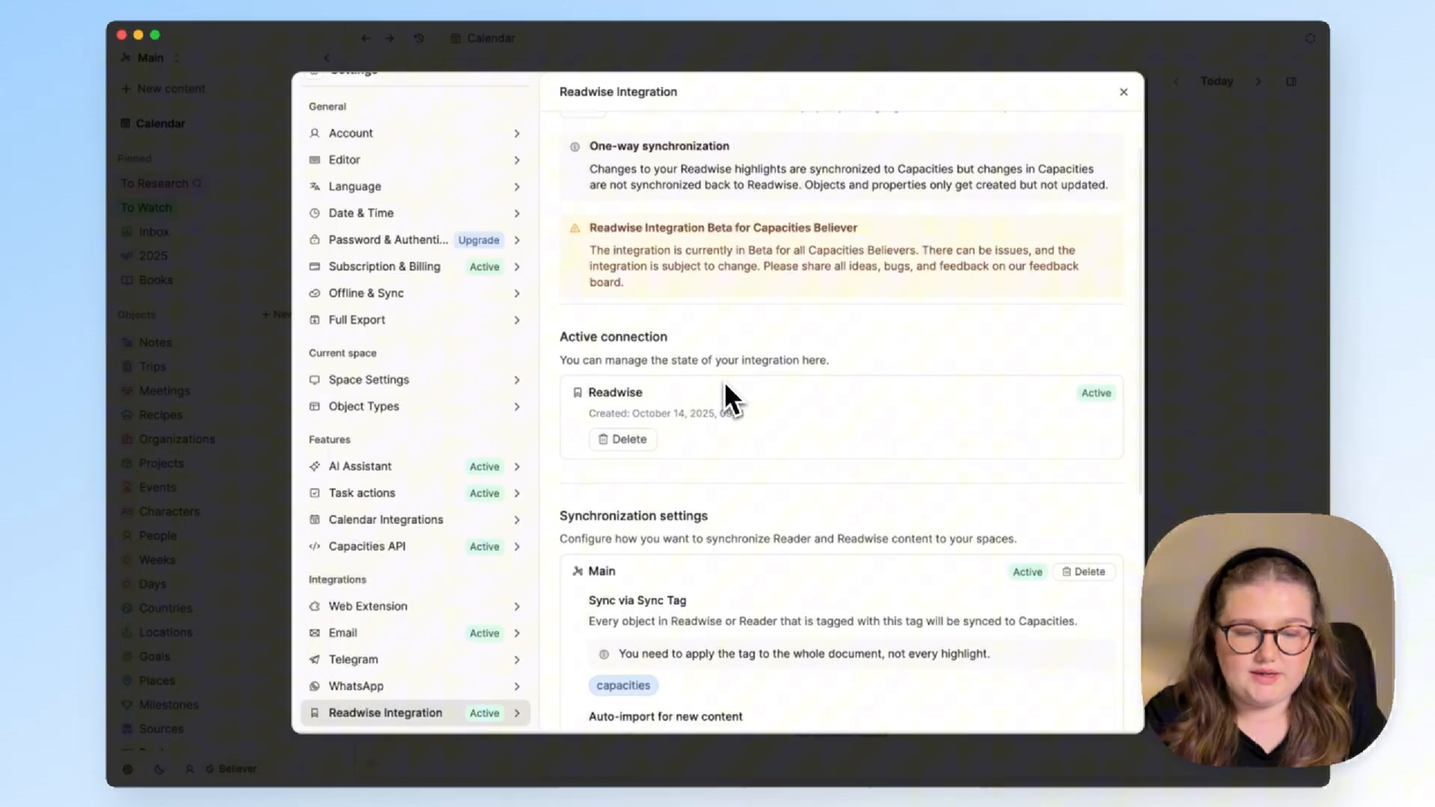
Scroll down through the Readwise Synchronization settings to the Main space sync options
{"action": "scroll", "scroll_direction": "down", "scroll_amount": 3}
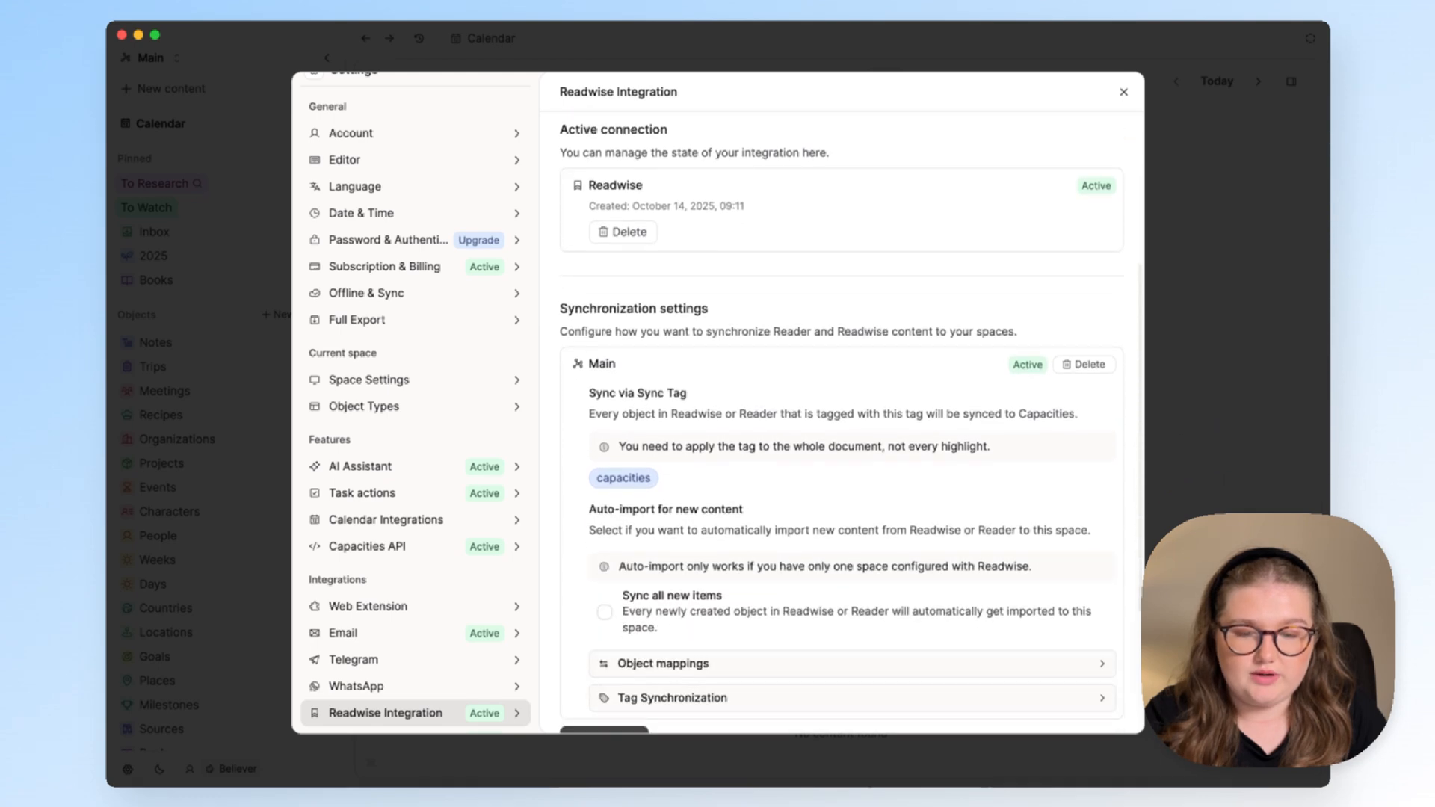
{"action": "scroll", "scroll_direction": "down", "scroll_amount": 3}
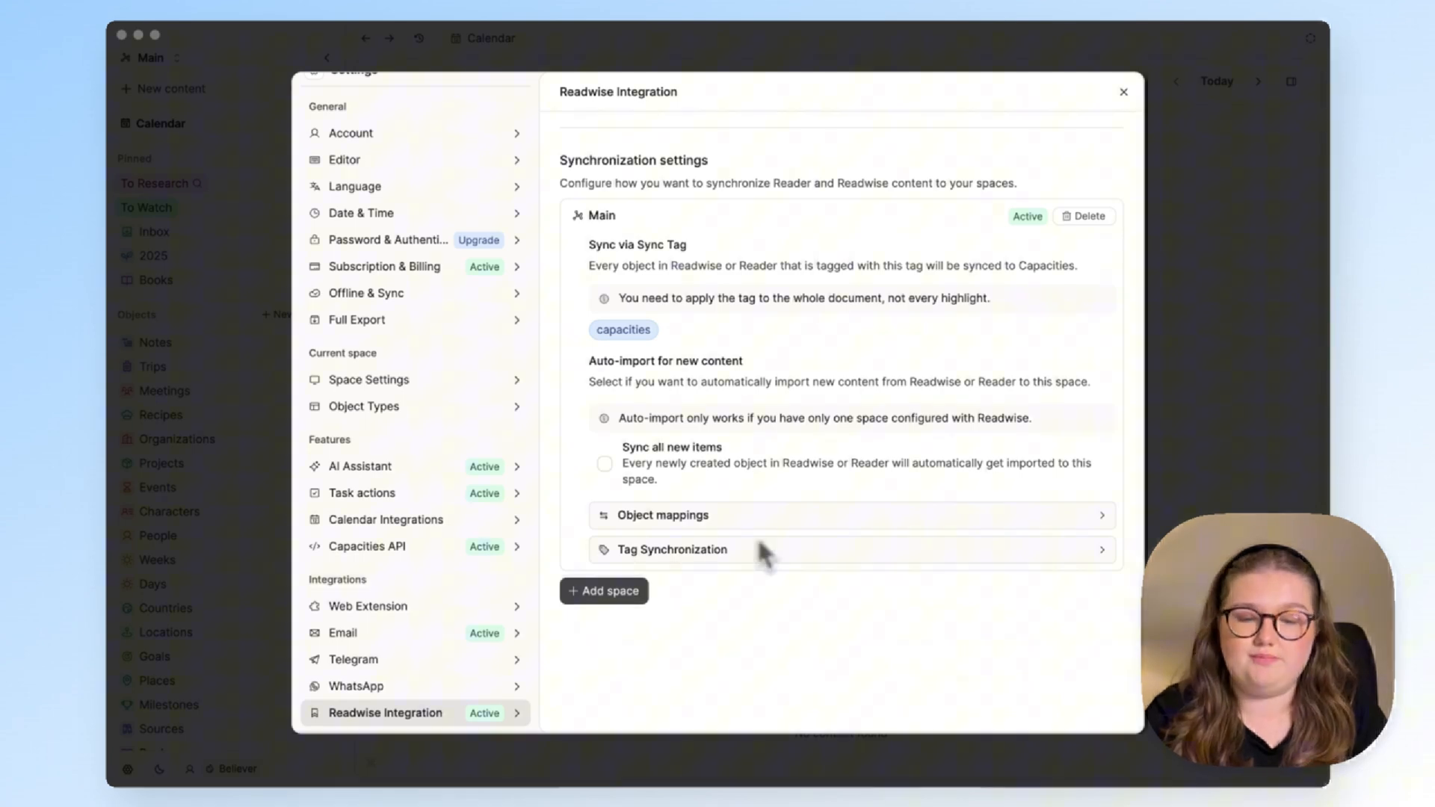
{"action": "mouse_move", "coordinate": [689, 246]}
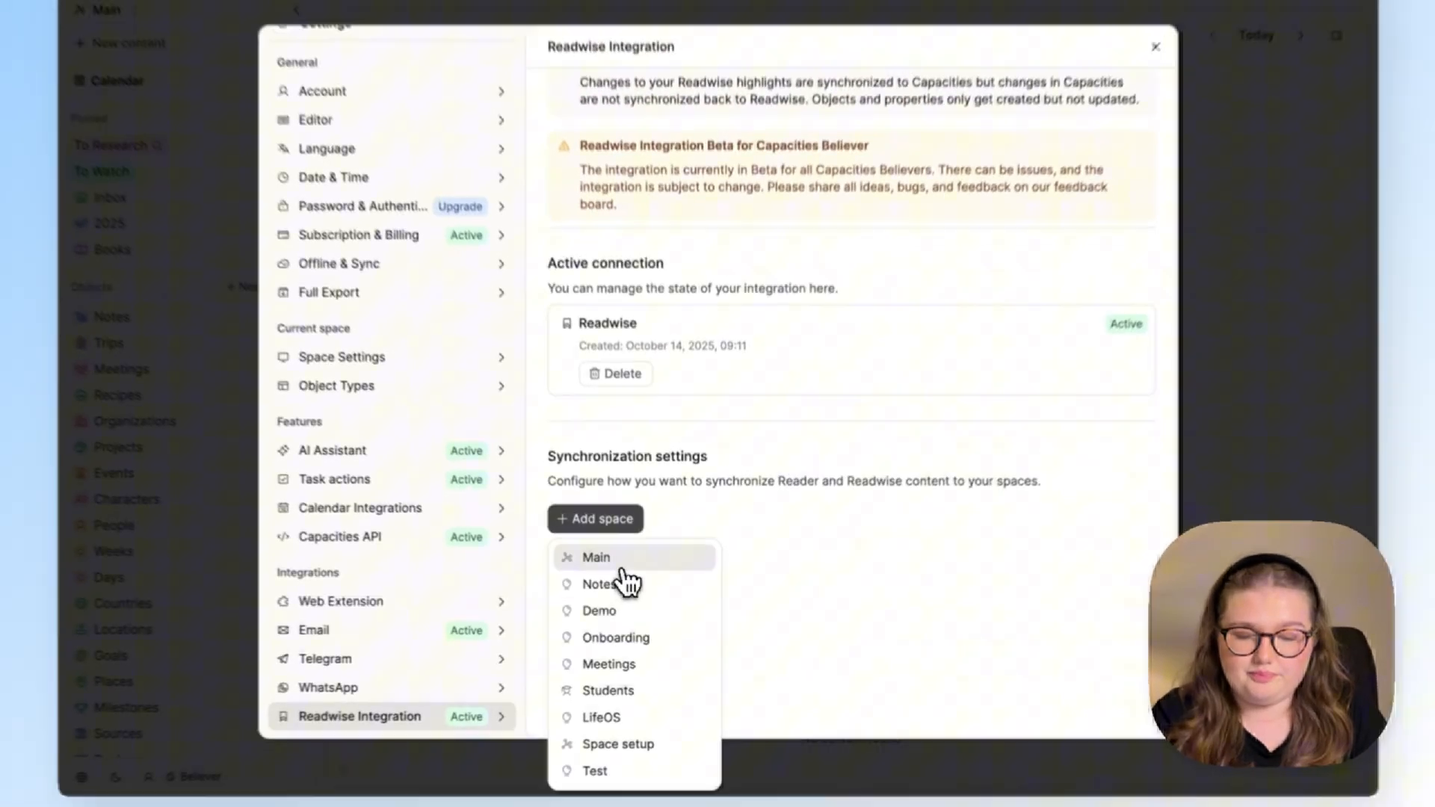
Add the Main space to Readwise synchronization
{"action": "left_click", "coordinate": [596, 557]}
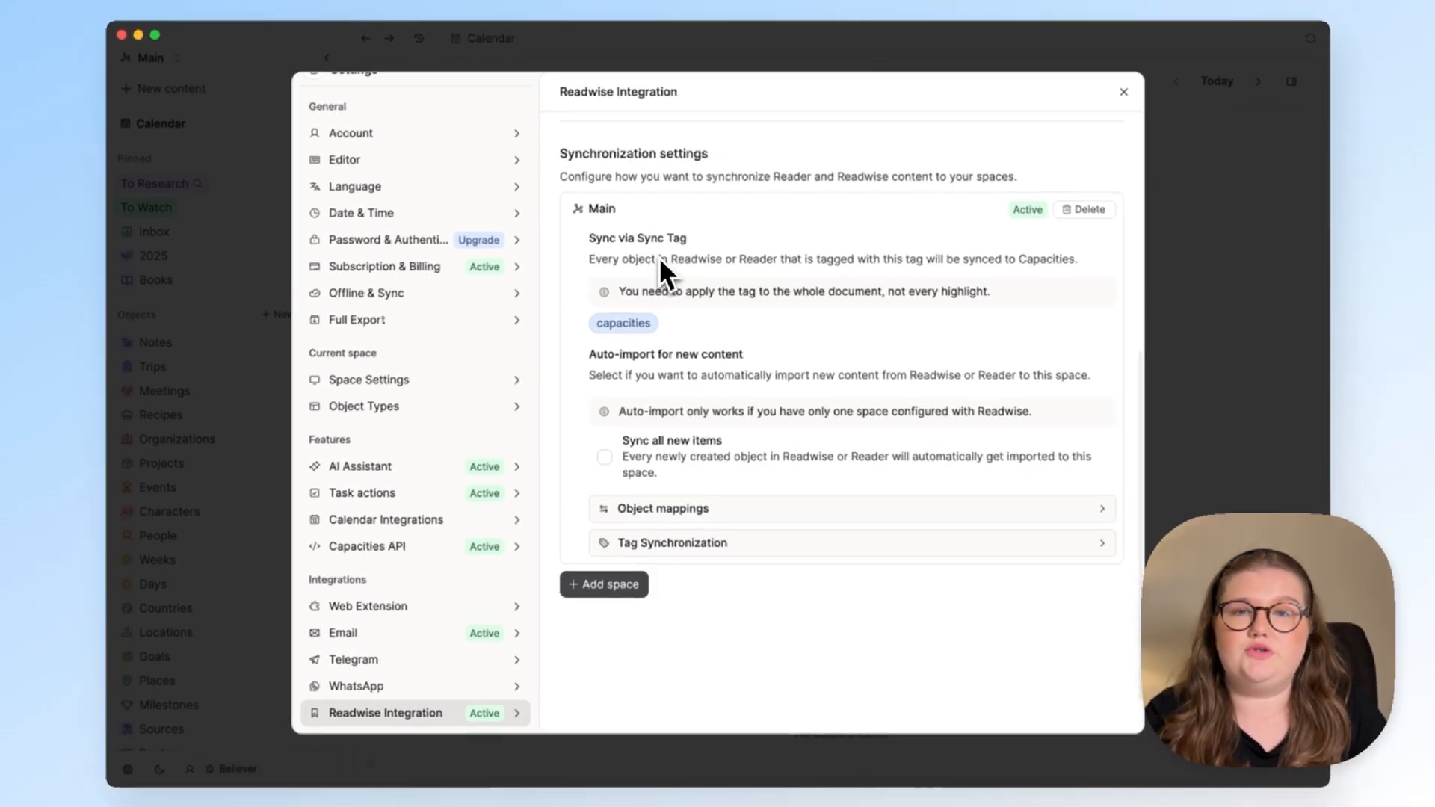
{"action": "mouse_move", "coordinate": [667, 326]}
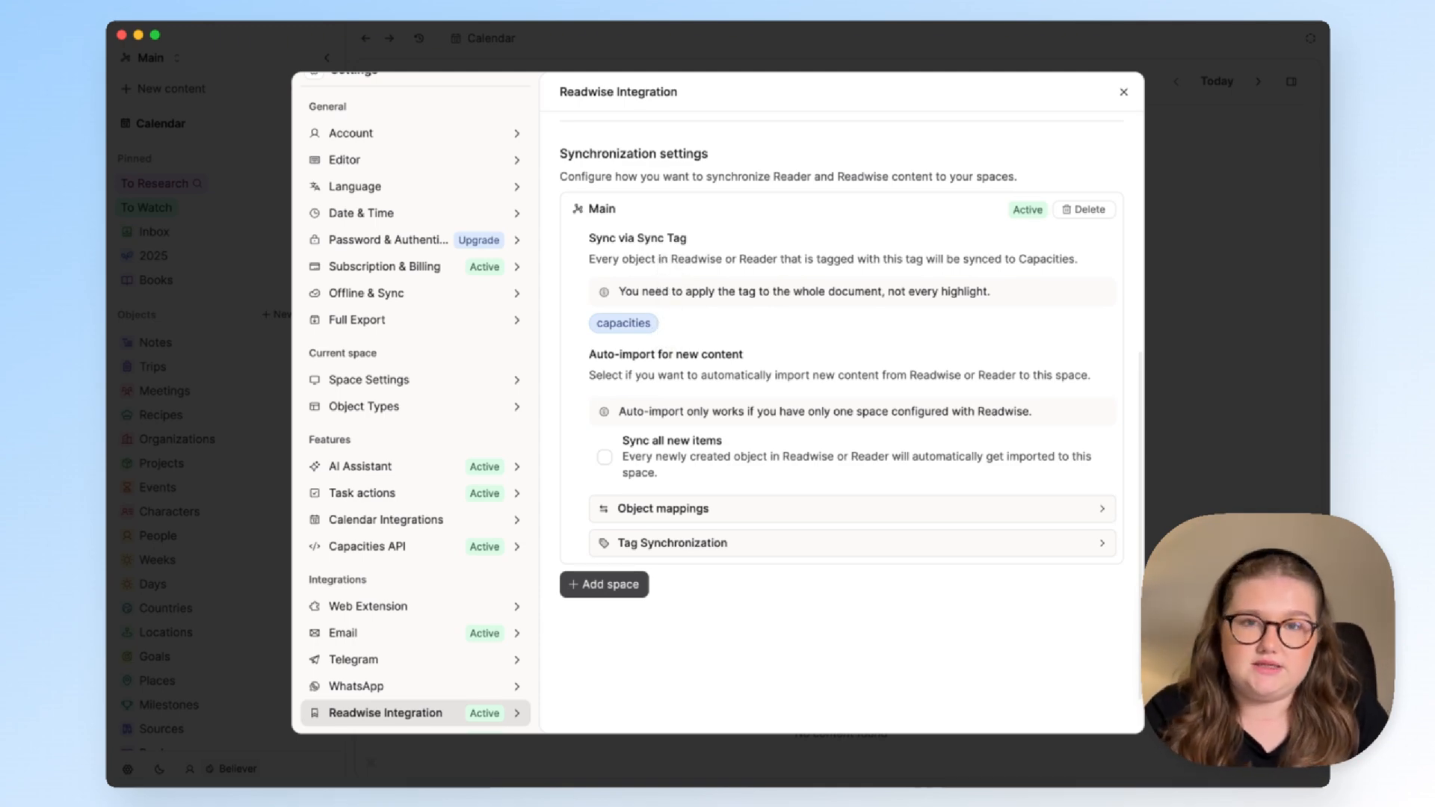
{"action": "mouse_move", "coordinate": [794, 283]}
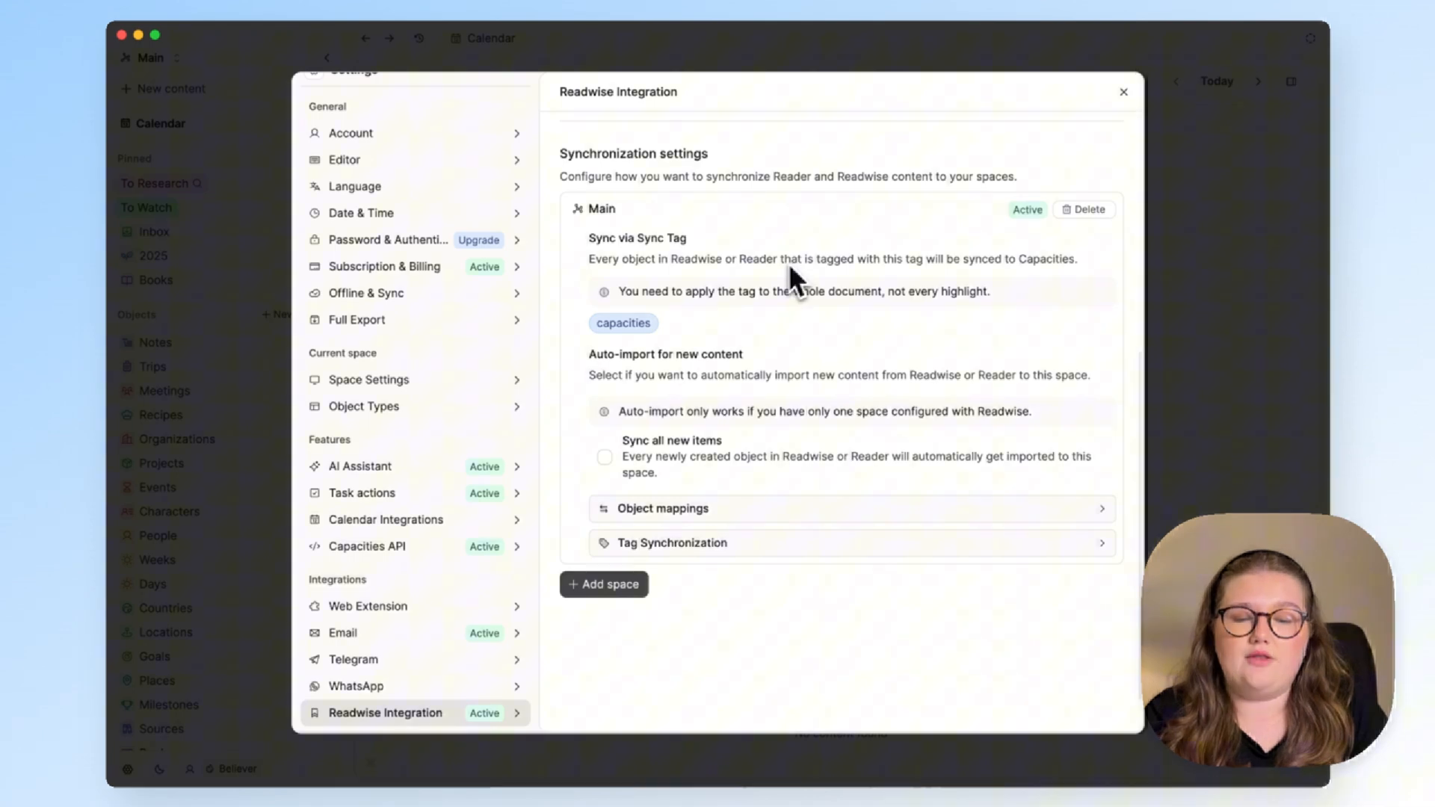
{"action": "mouse_move", "coordinate": [732, 306]}
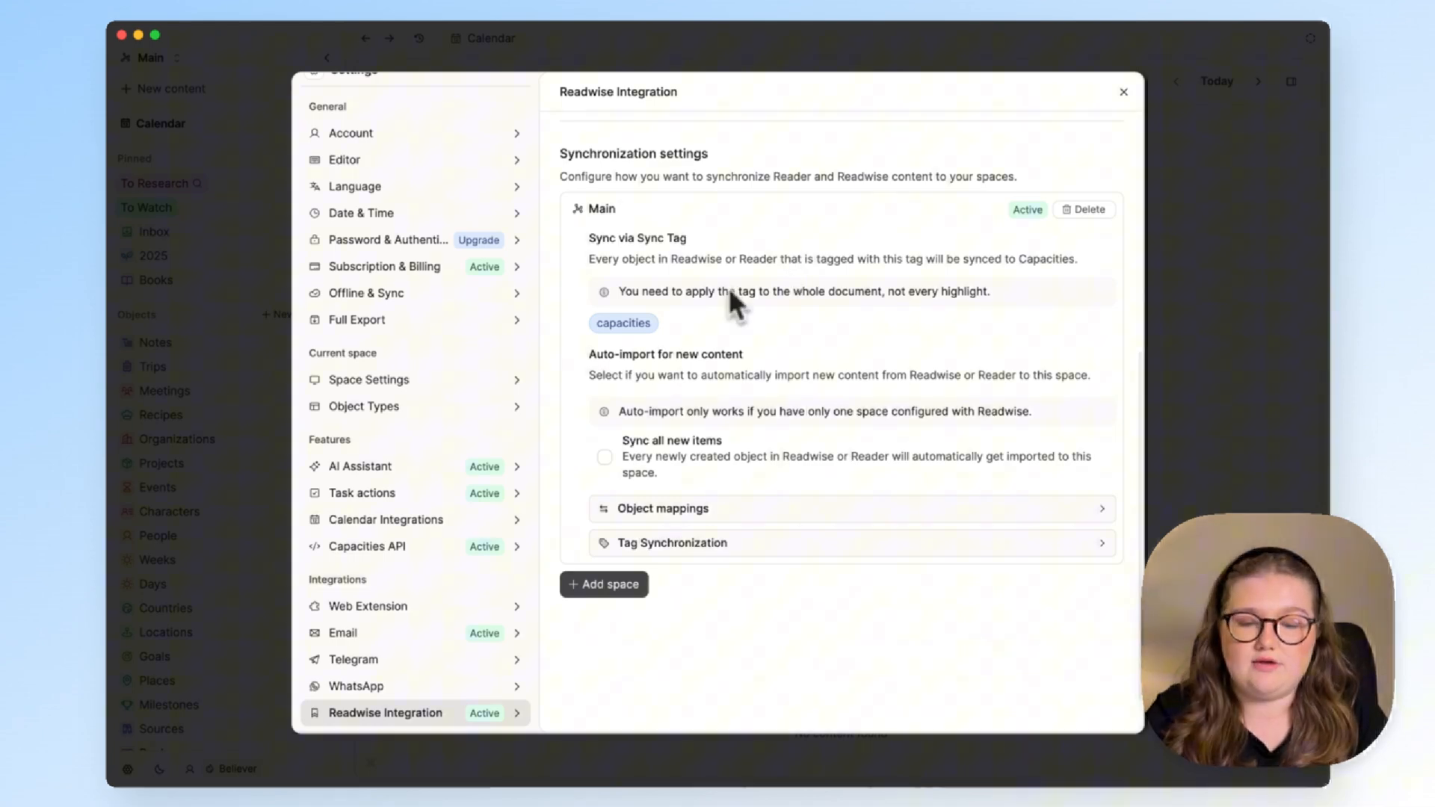
{"action": "mouse_move", "coordinate": [624, 336]}
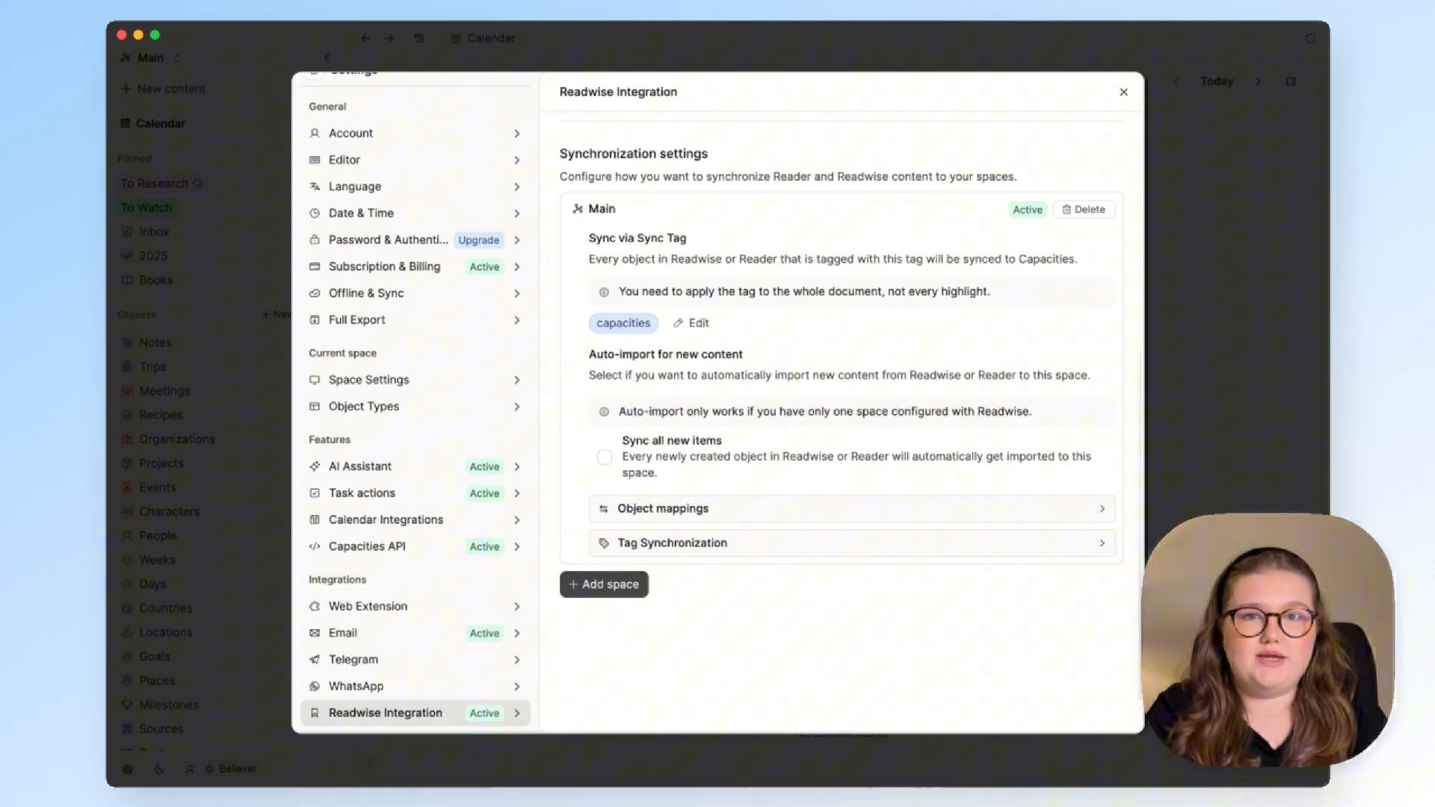
{"action": "mouse_move", "coordinate": [648, 358]}
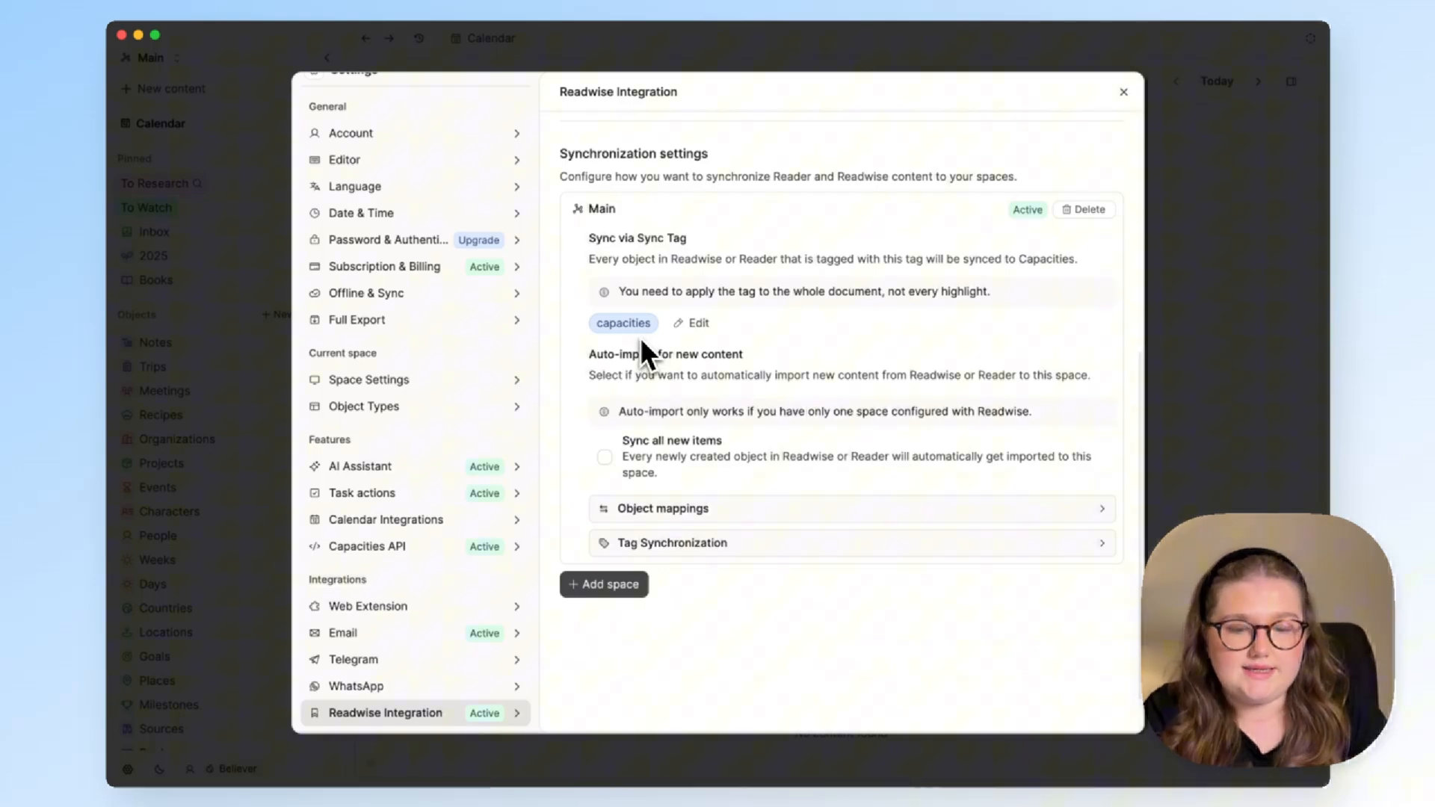
{"action": "mouse_move", "coordinate": [661, 354]}
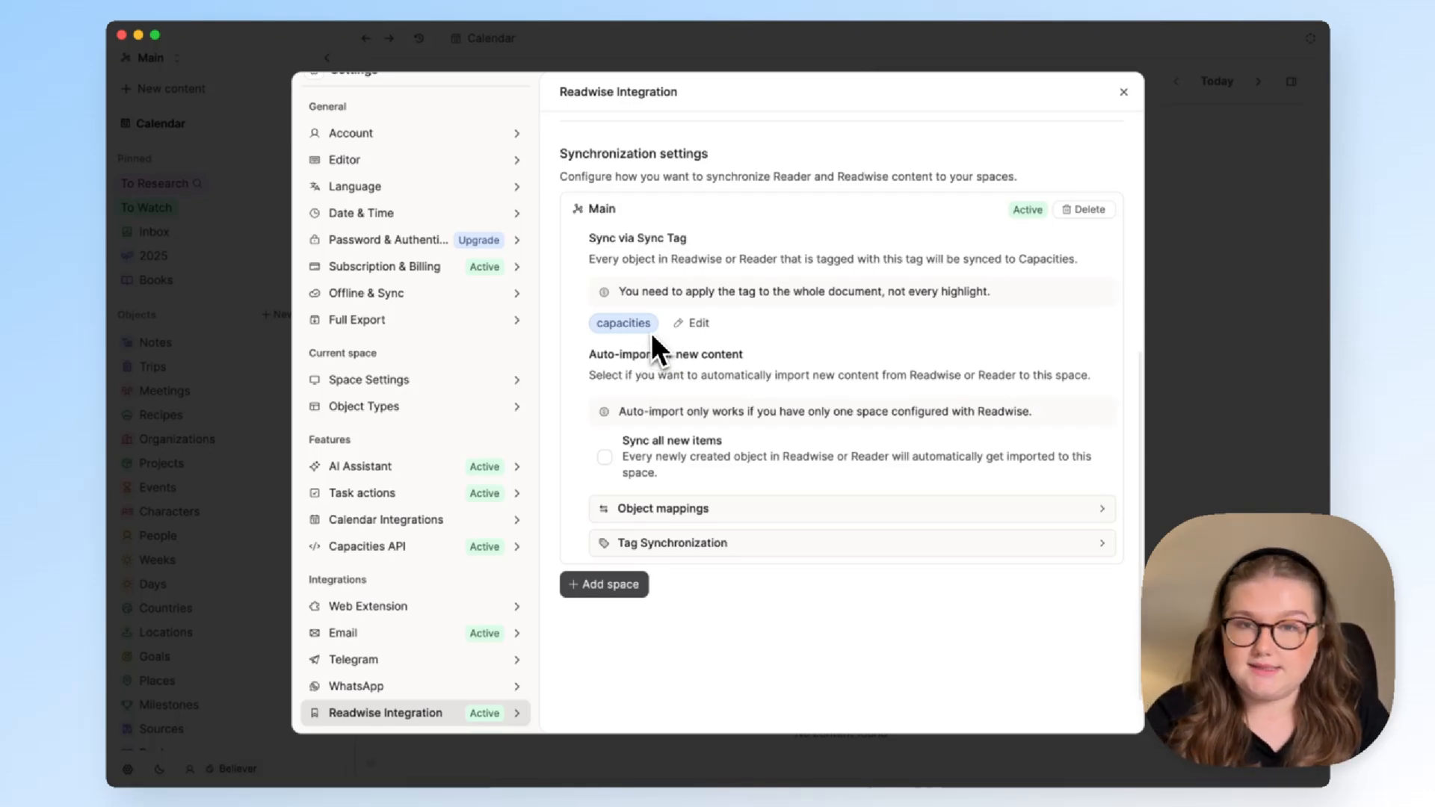
{"action": "mouse_move", "coordinate": [697, 338]}
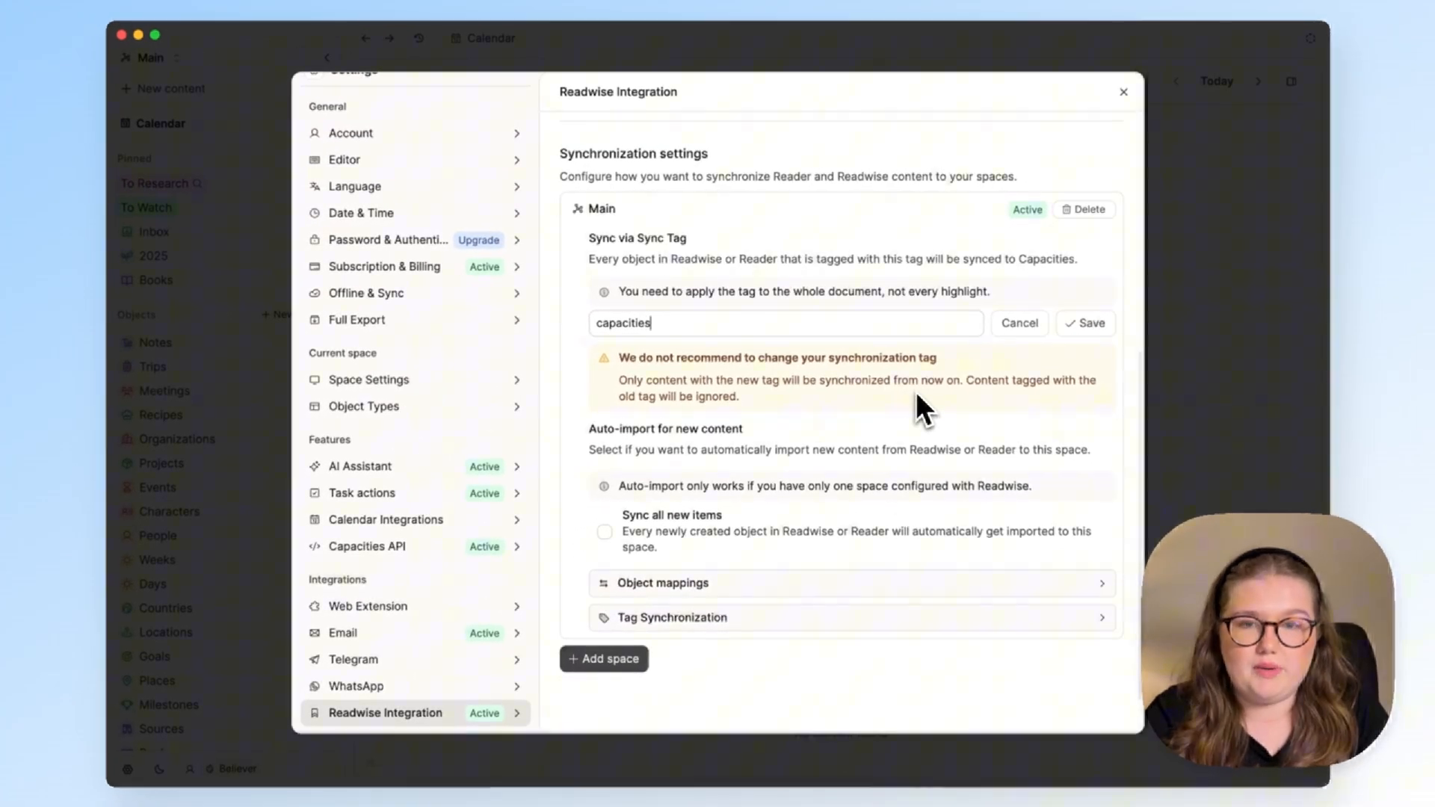
Cancel the sync tag editor, leaving the tag as 'capacities'
{"action": "left_click", "coordinate": [1085, 323]}
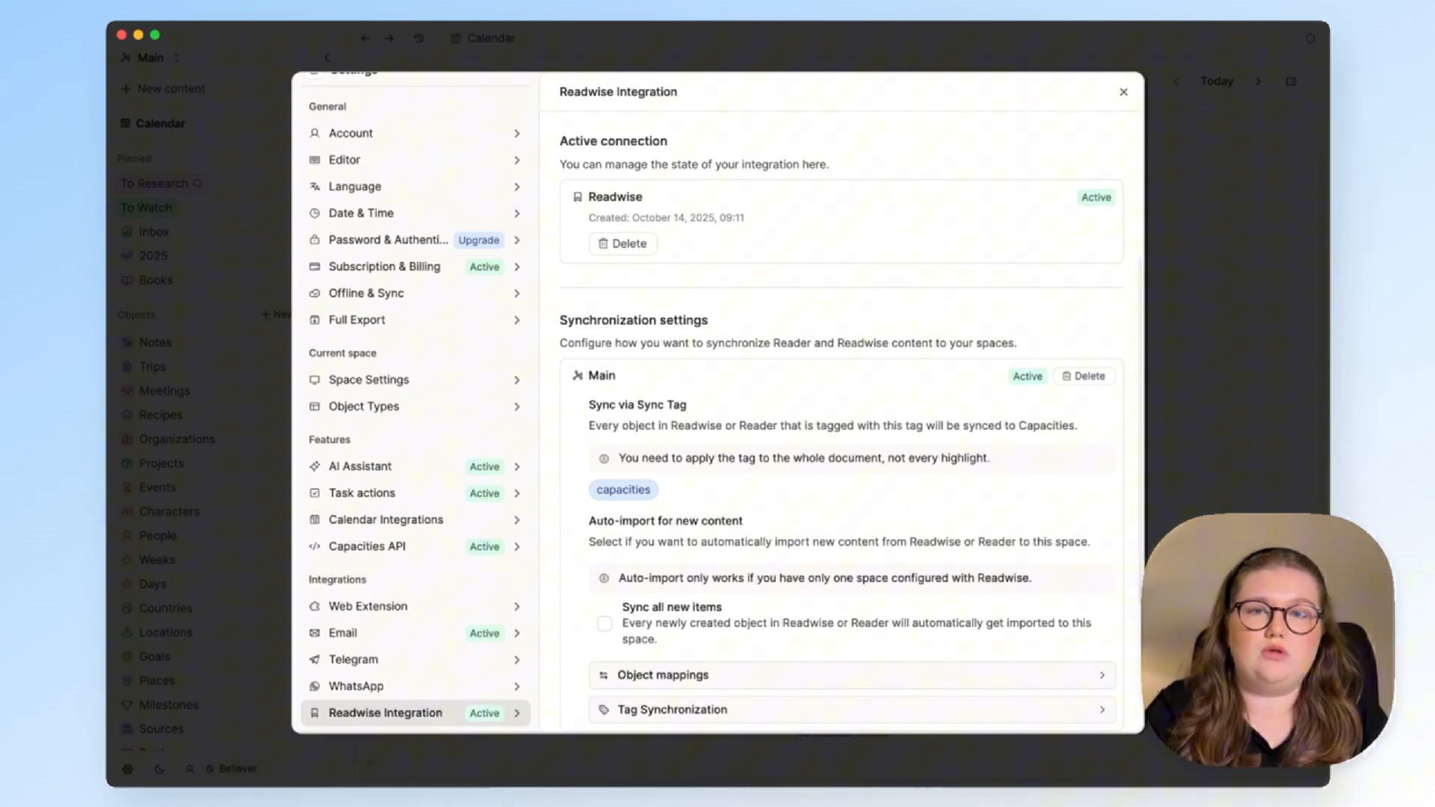
Enable 'Sync all new items' and expand the Object mappings section
{"action": "scroll", "scroll_direction": "down", "scroll_amount": 3}
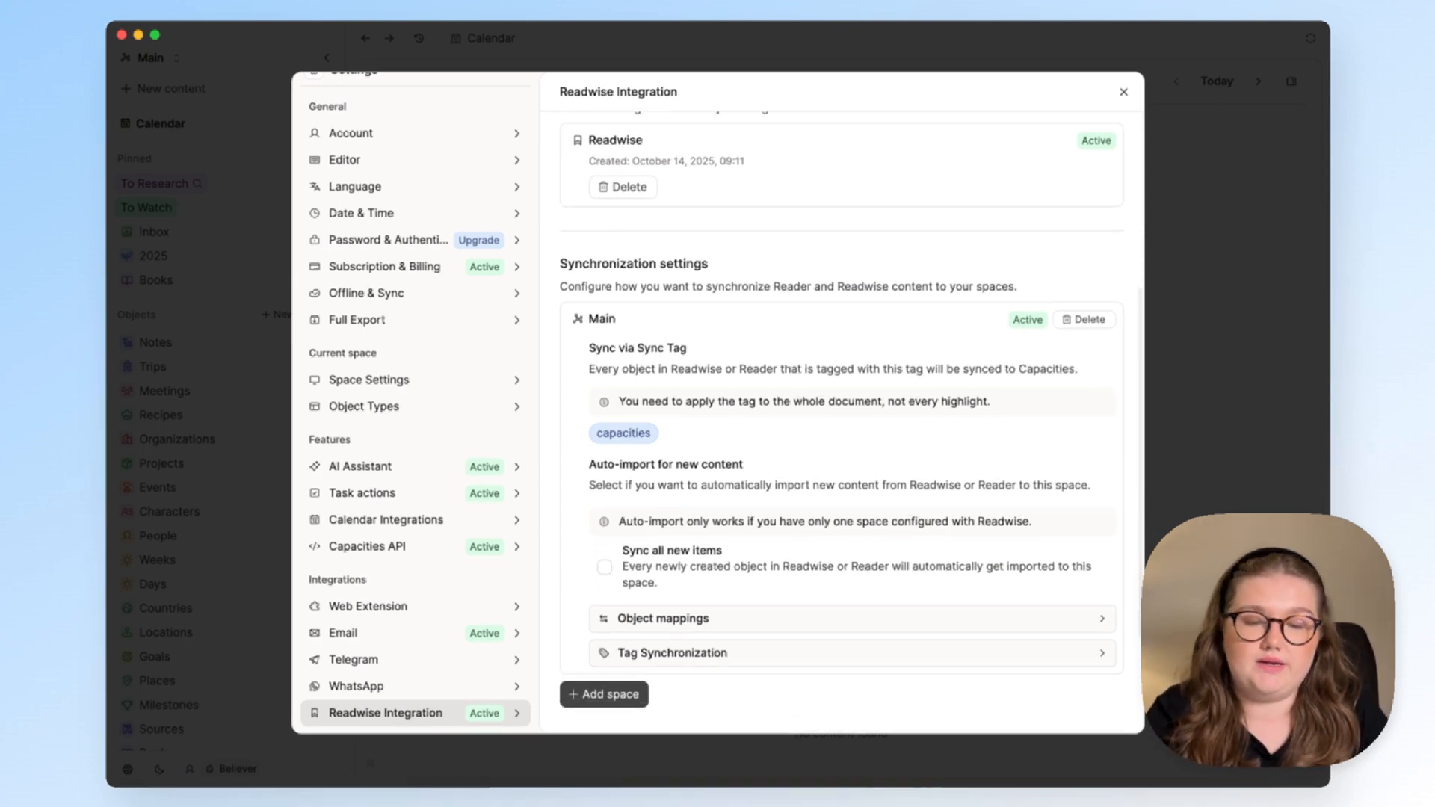
{"action": "mouse_move", "coordinate": [745, 322]}
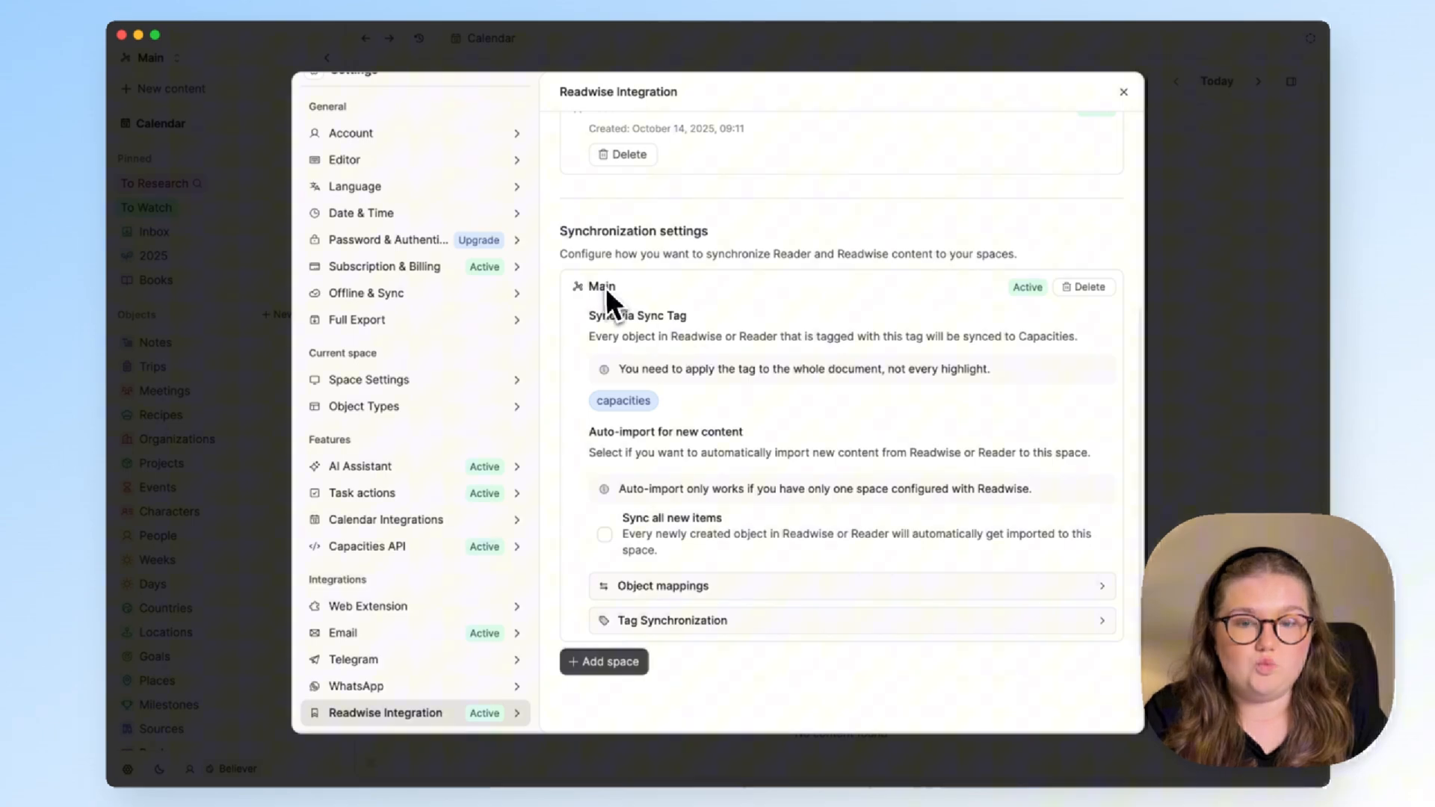
{"action": "left_click", "coordinate": [604, 535]}
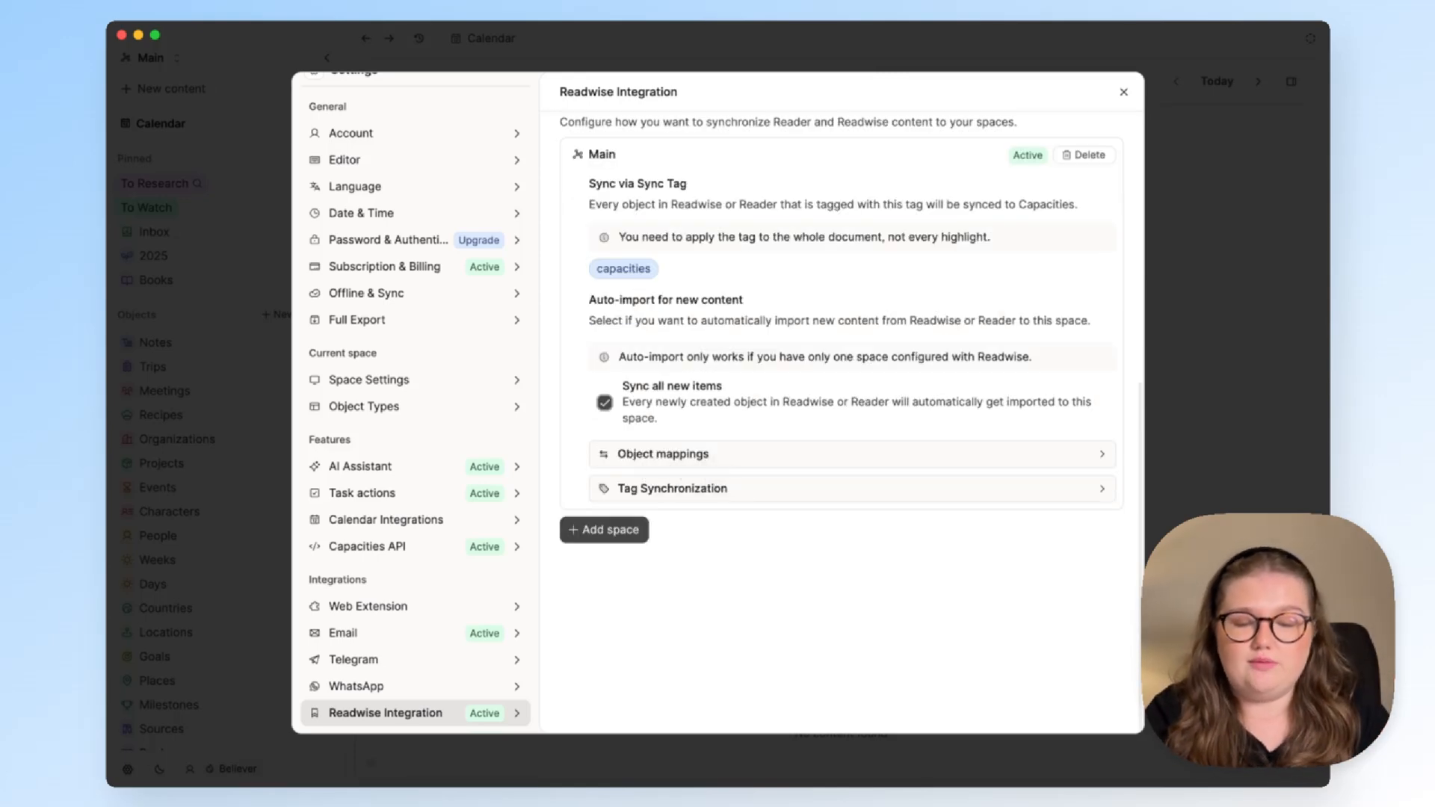
{"action": "left_click", "coordinate": [663, 454]}
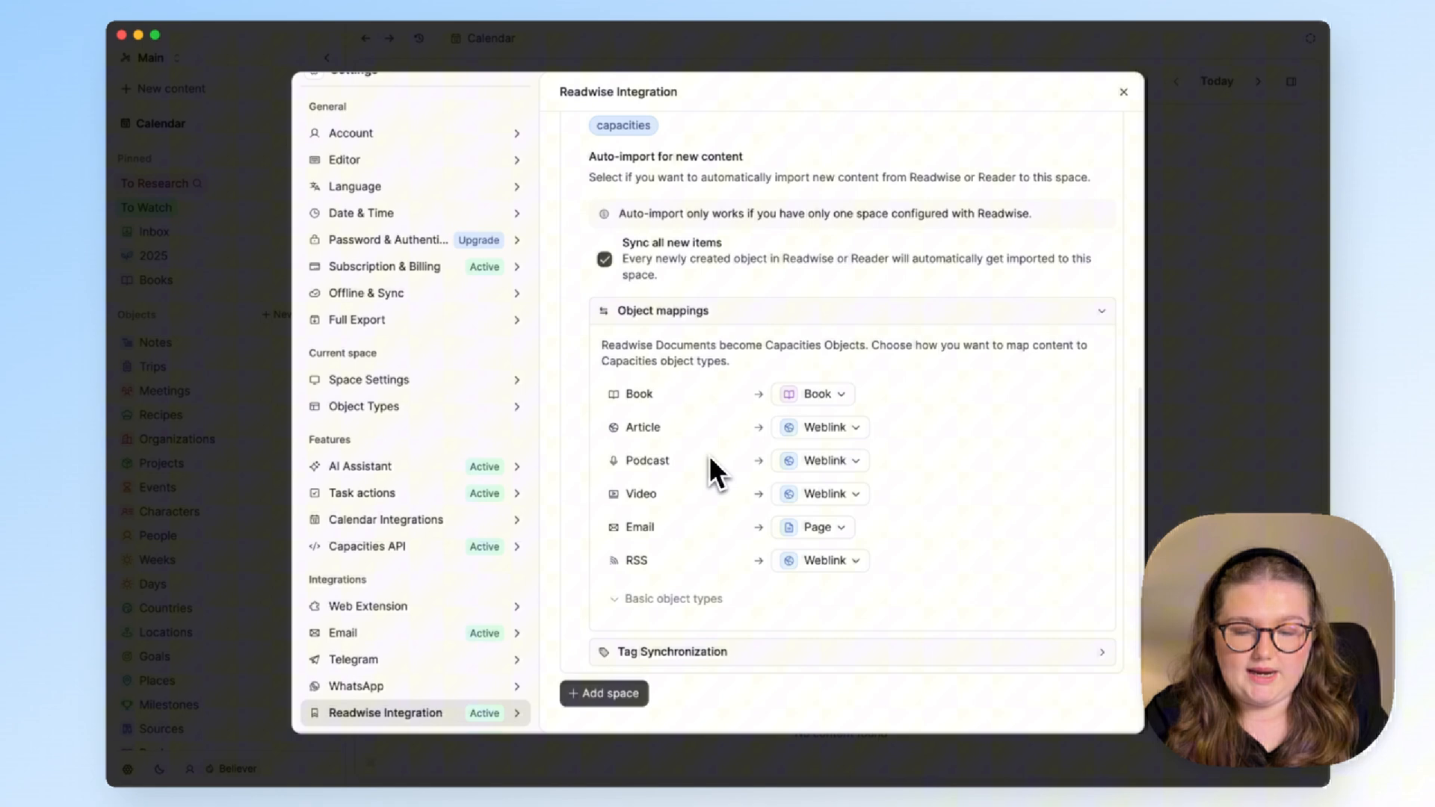
{"action": "mouse_move", "coordinate": [753, 371]}
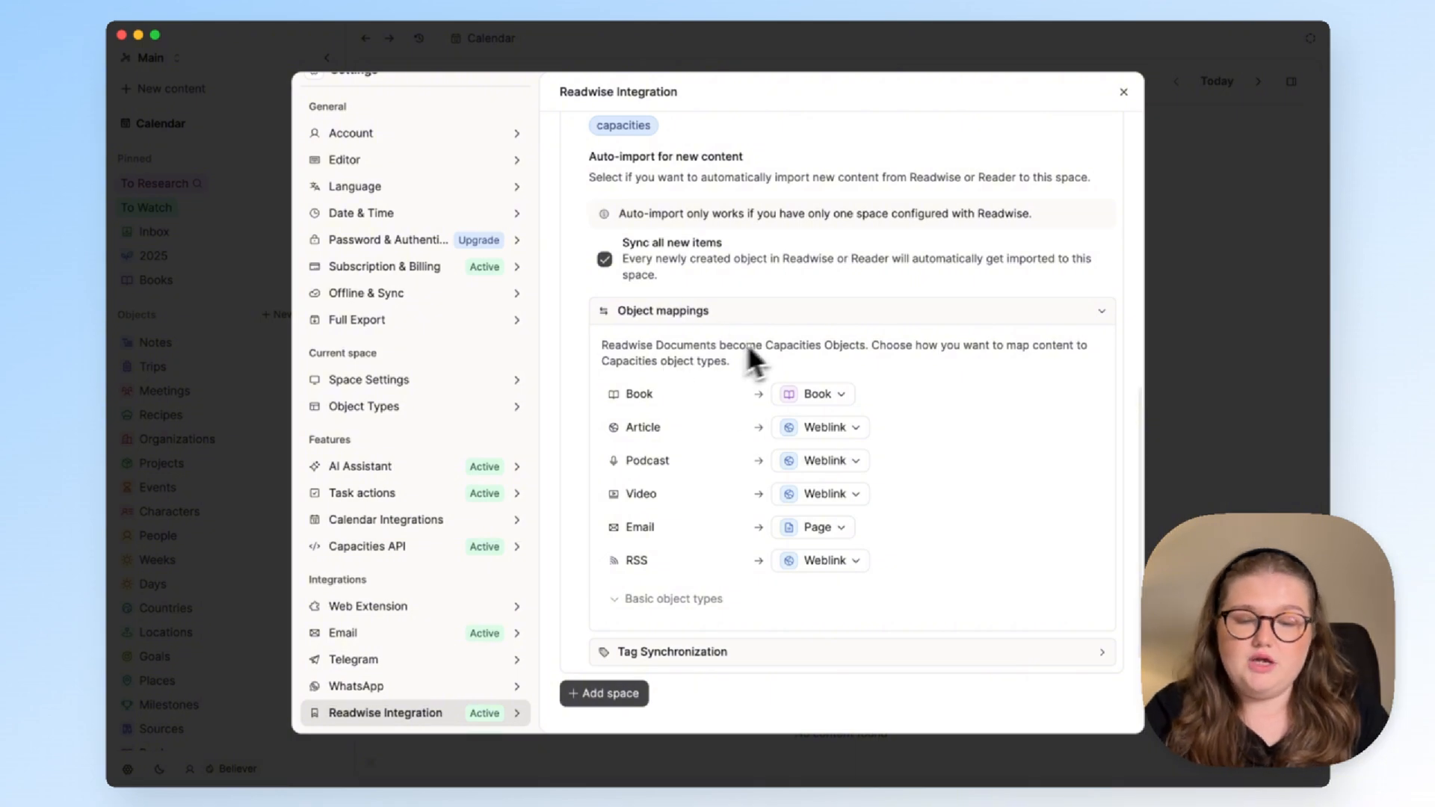
Try mapping Articles to Source with URL to Url, then revert Articles to Weblink
{"action": "scroll", "scroll_direction": "down", "scroll_amount": 3}
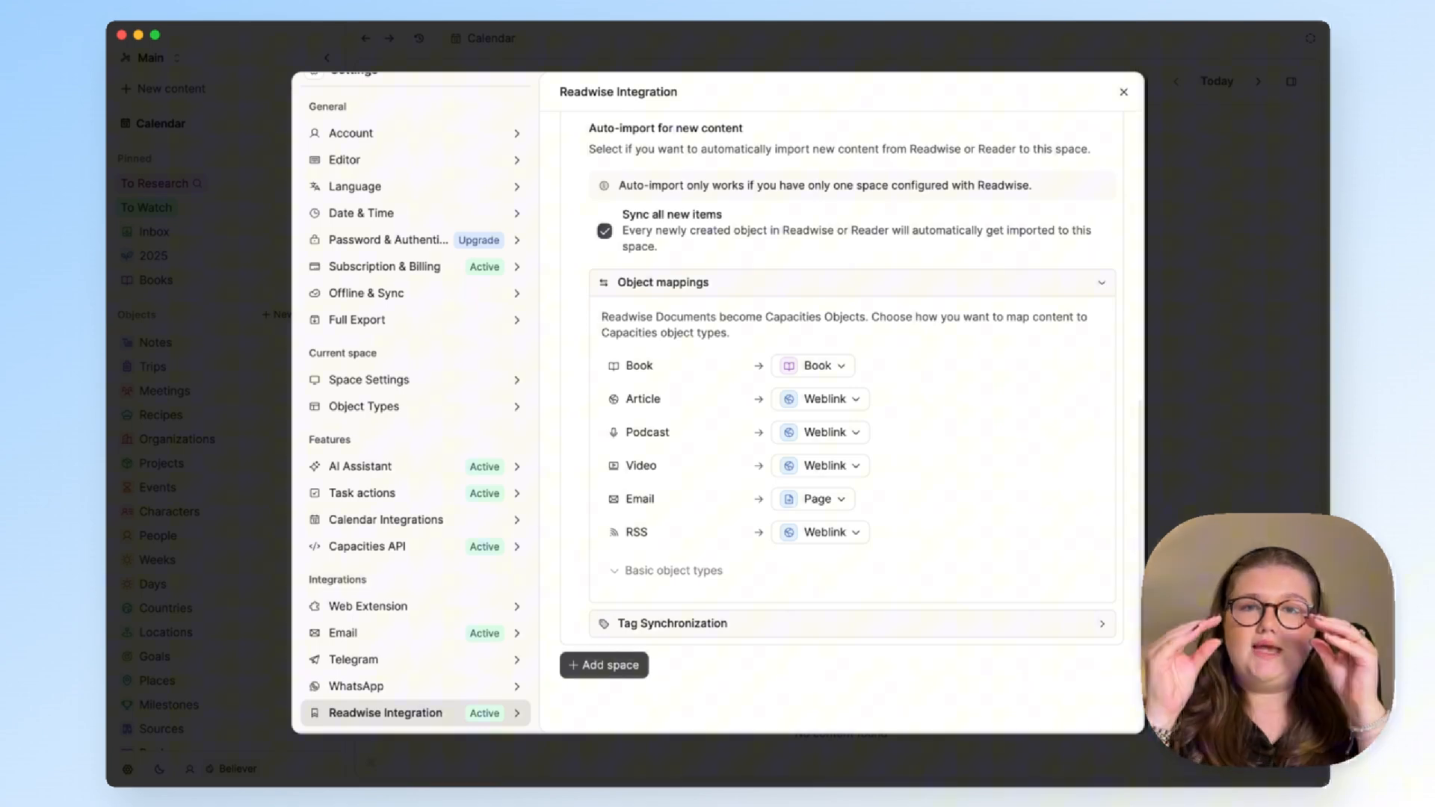
{"action": "mouse_move", "coordinate": [782, 348]}
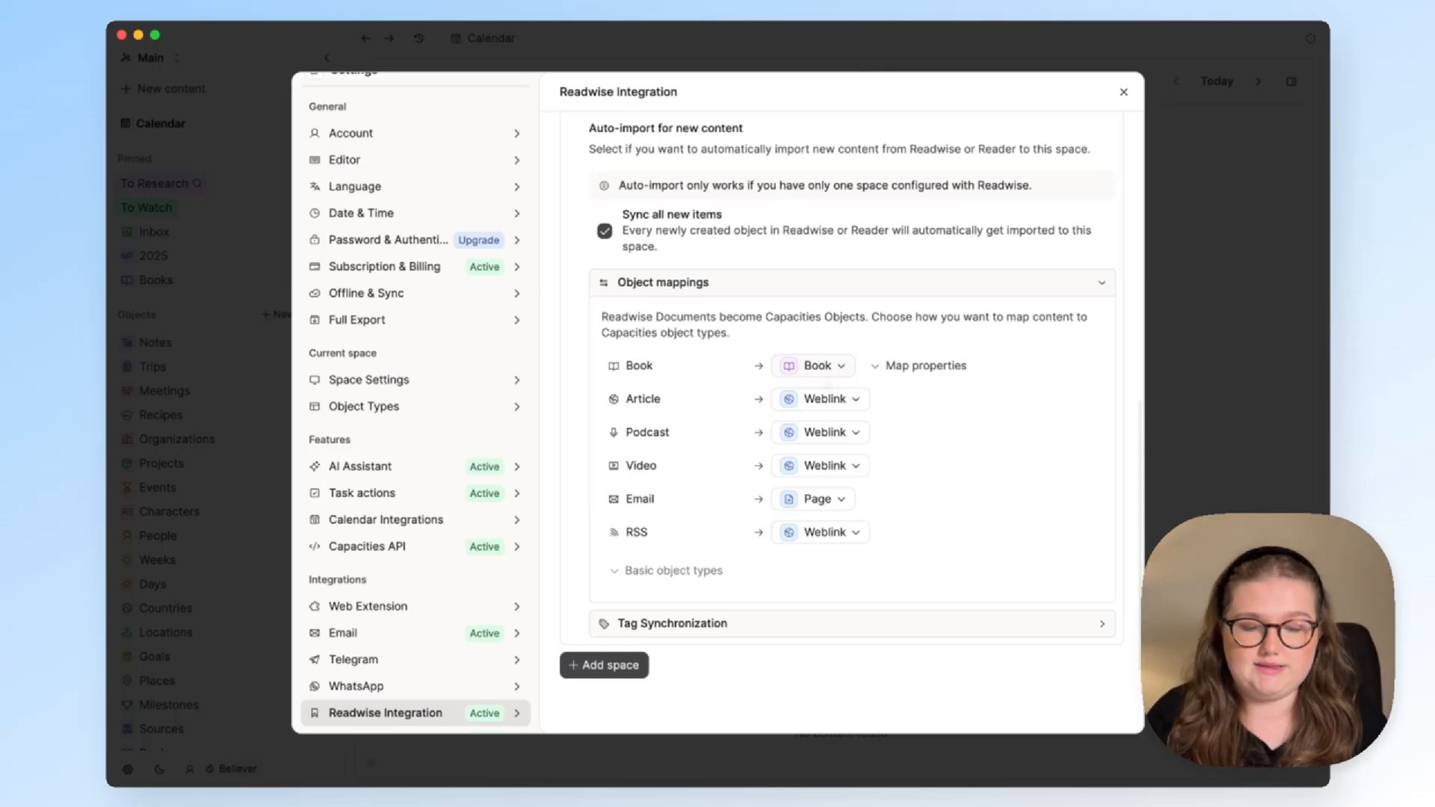
{"action": "scroll", "scroll_direction": "down", "scroll_amount": 3}
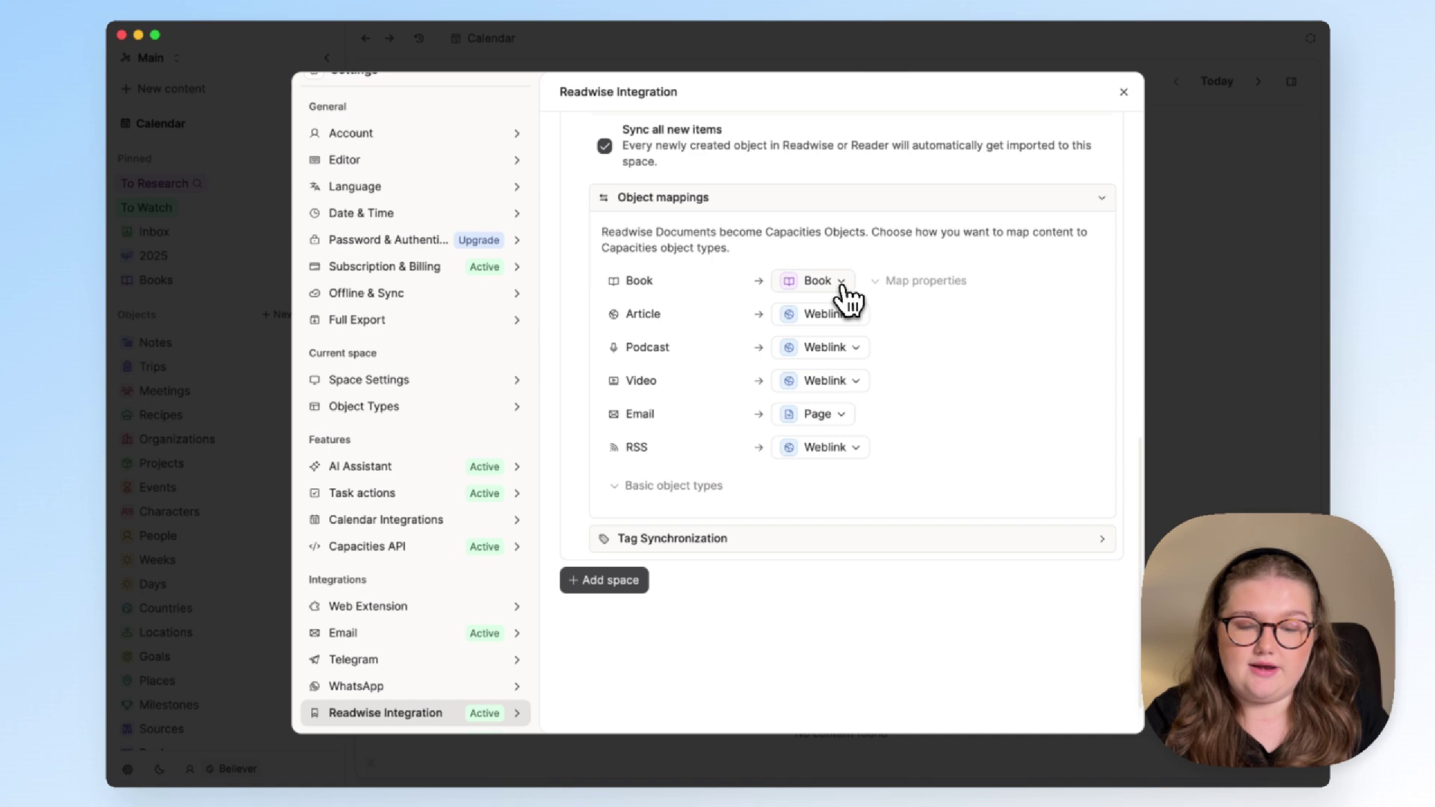
{"action": "left_click", "coordinate": [813, 281]}
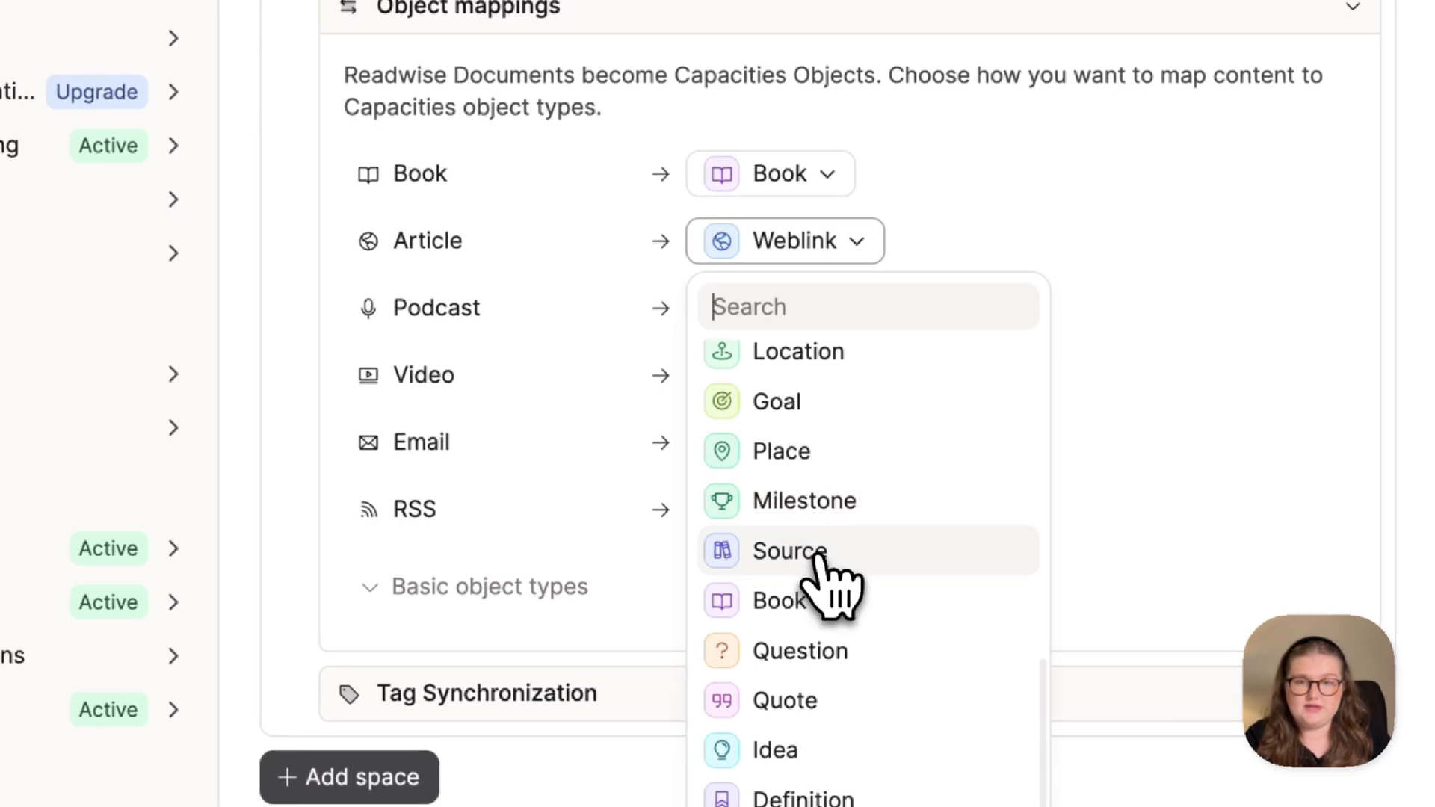
{"action": "left_click", "coordinate": [789, 552]}
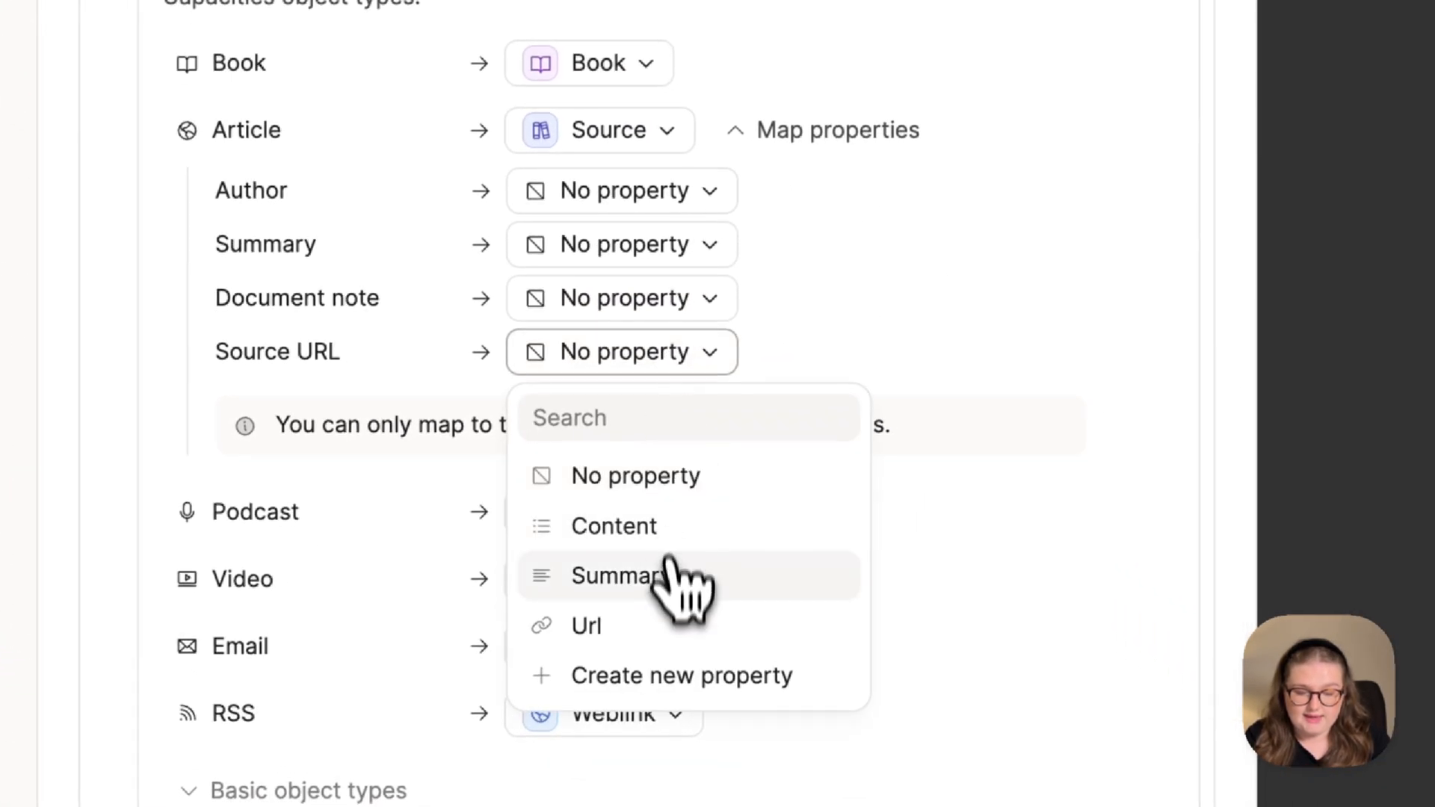
{"action": "left_click", "coordinate": [586, 626]}
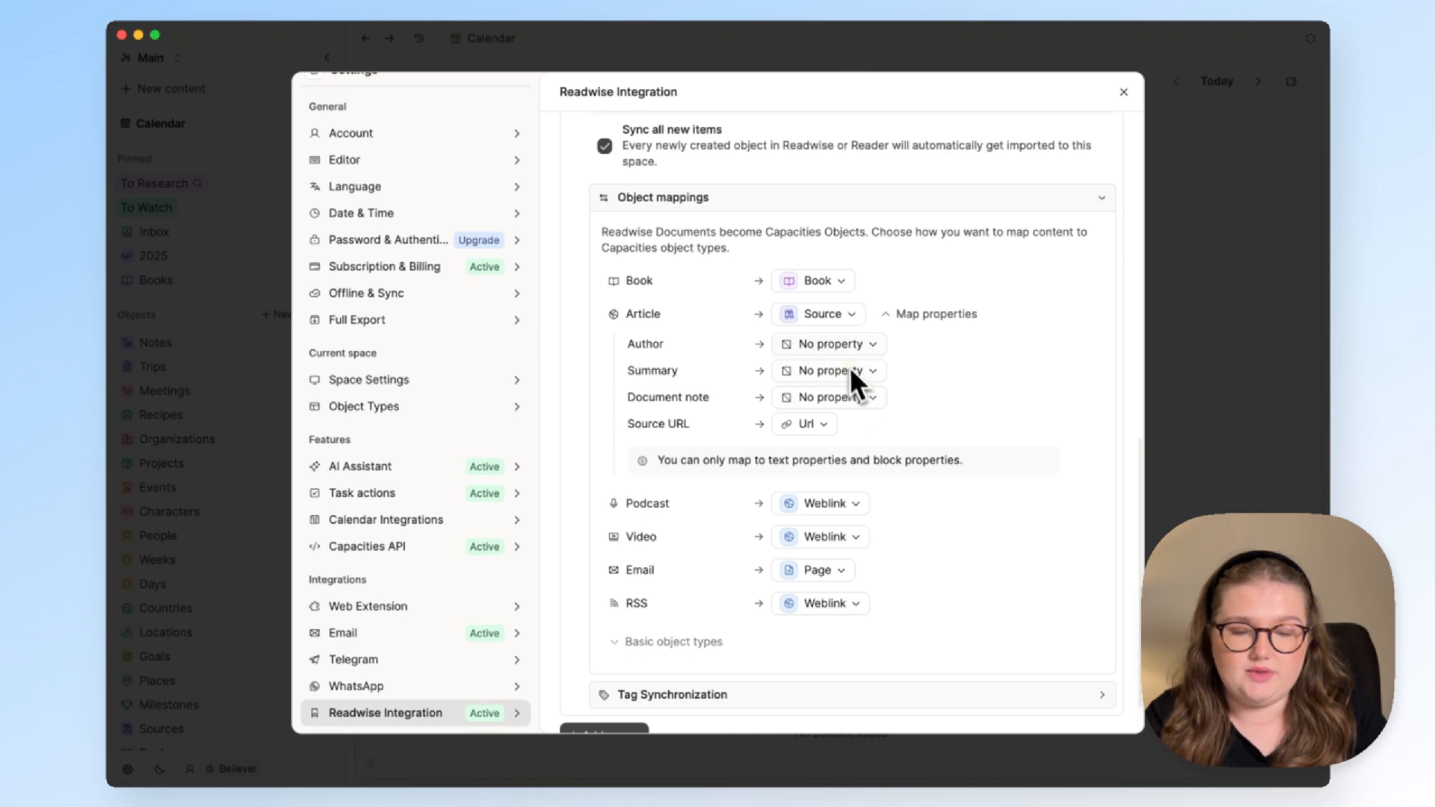
{"action": "left_click", "coordinate": [830, 344]}
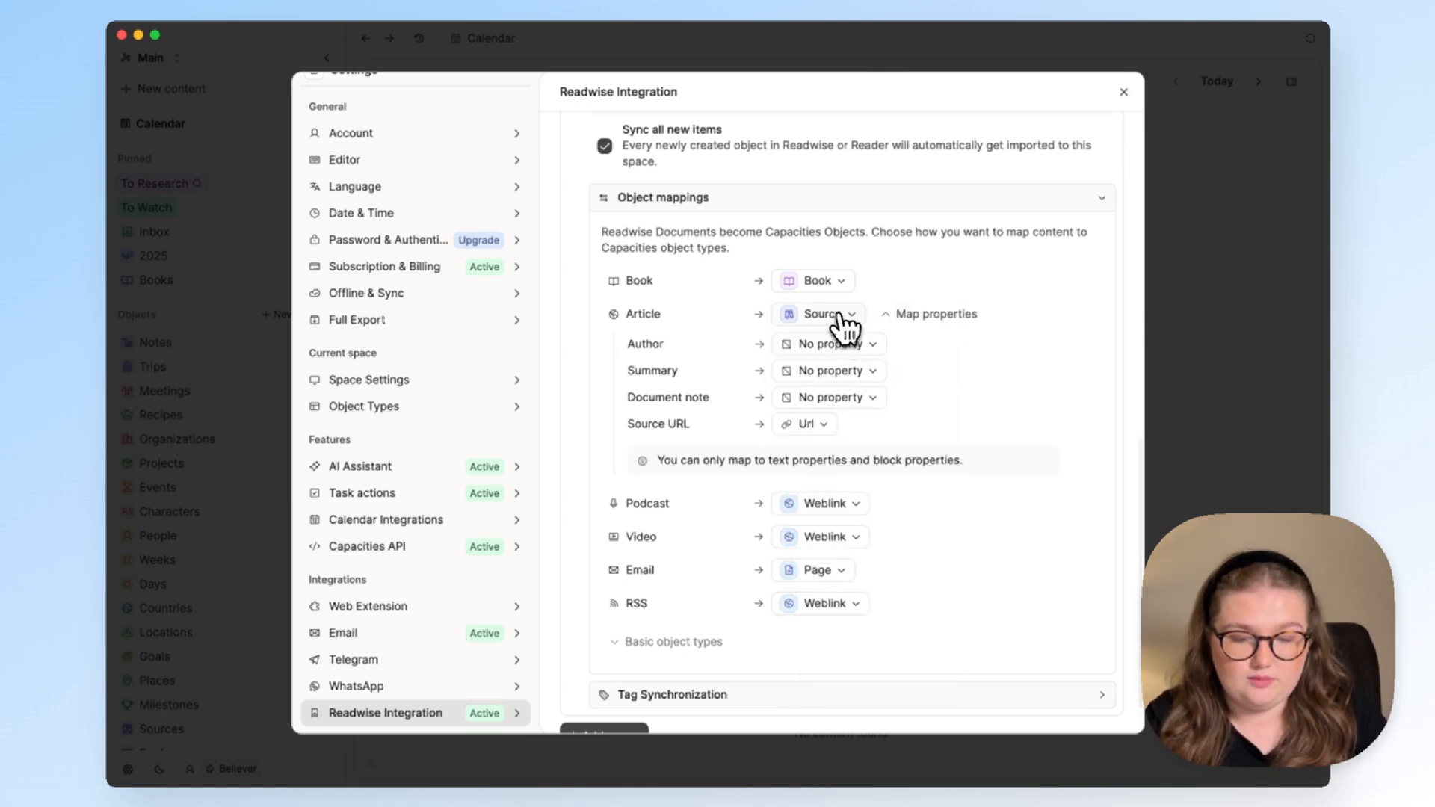
{"action": "left_click", "coordinate": [818, 314]}
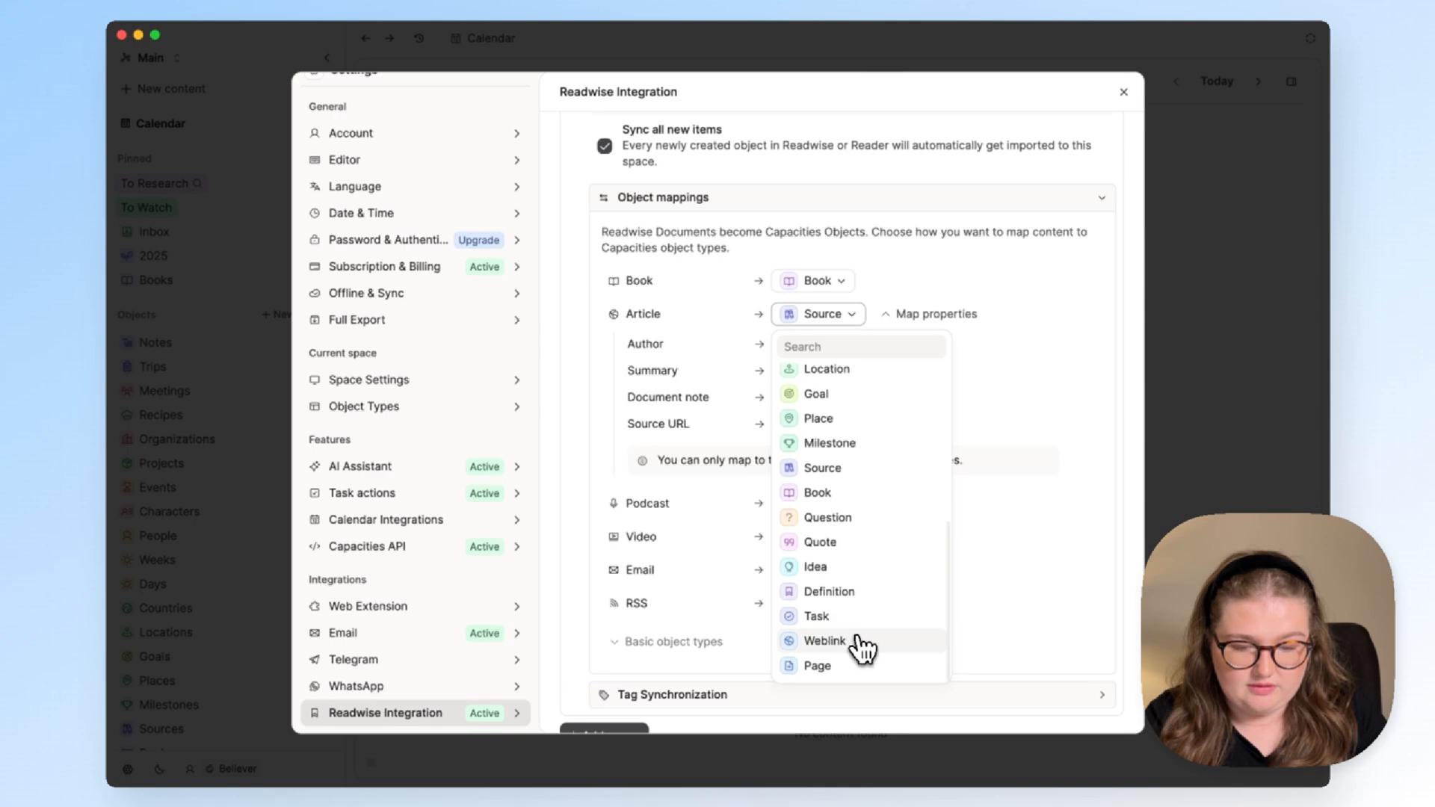
{"action": "left_click", "coordinate": [824, 641]}
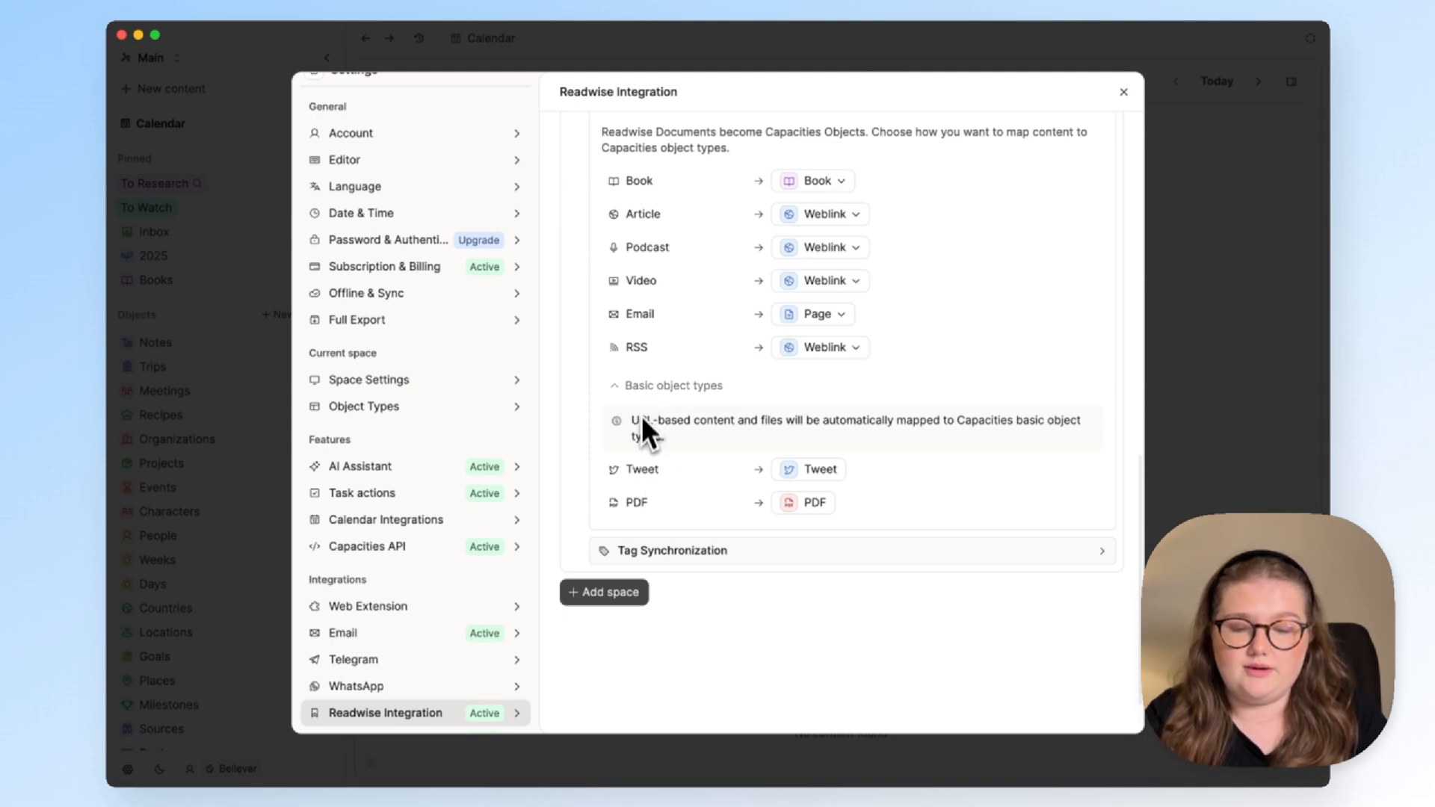
{"action": "mouse_move", "coordinate": [679, 494]}
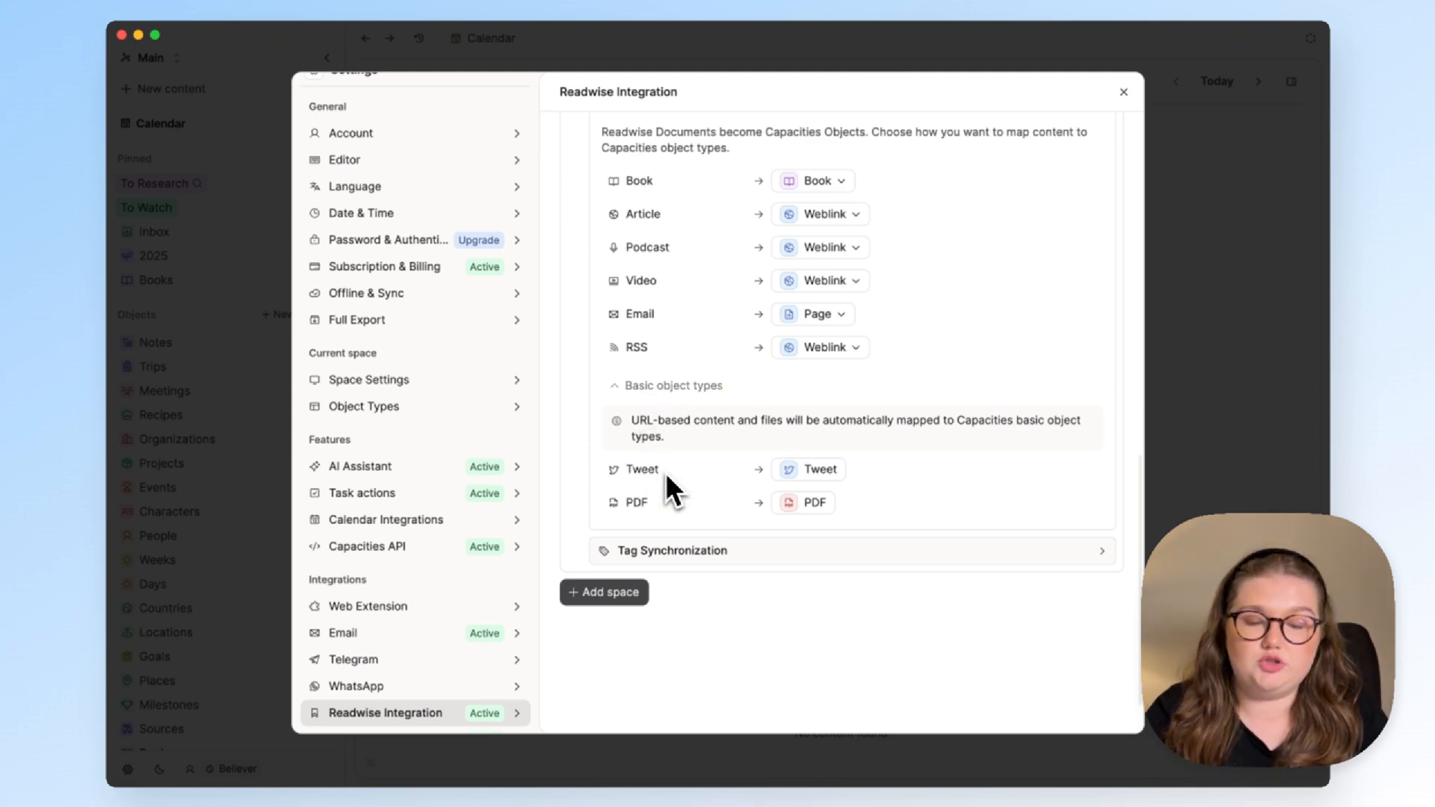
{"action": "mouse_move", "coordinate": [664, 528]}
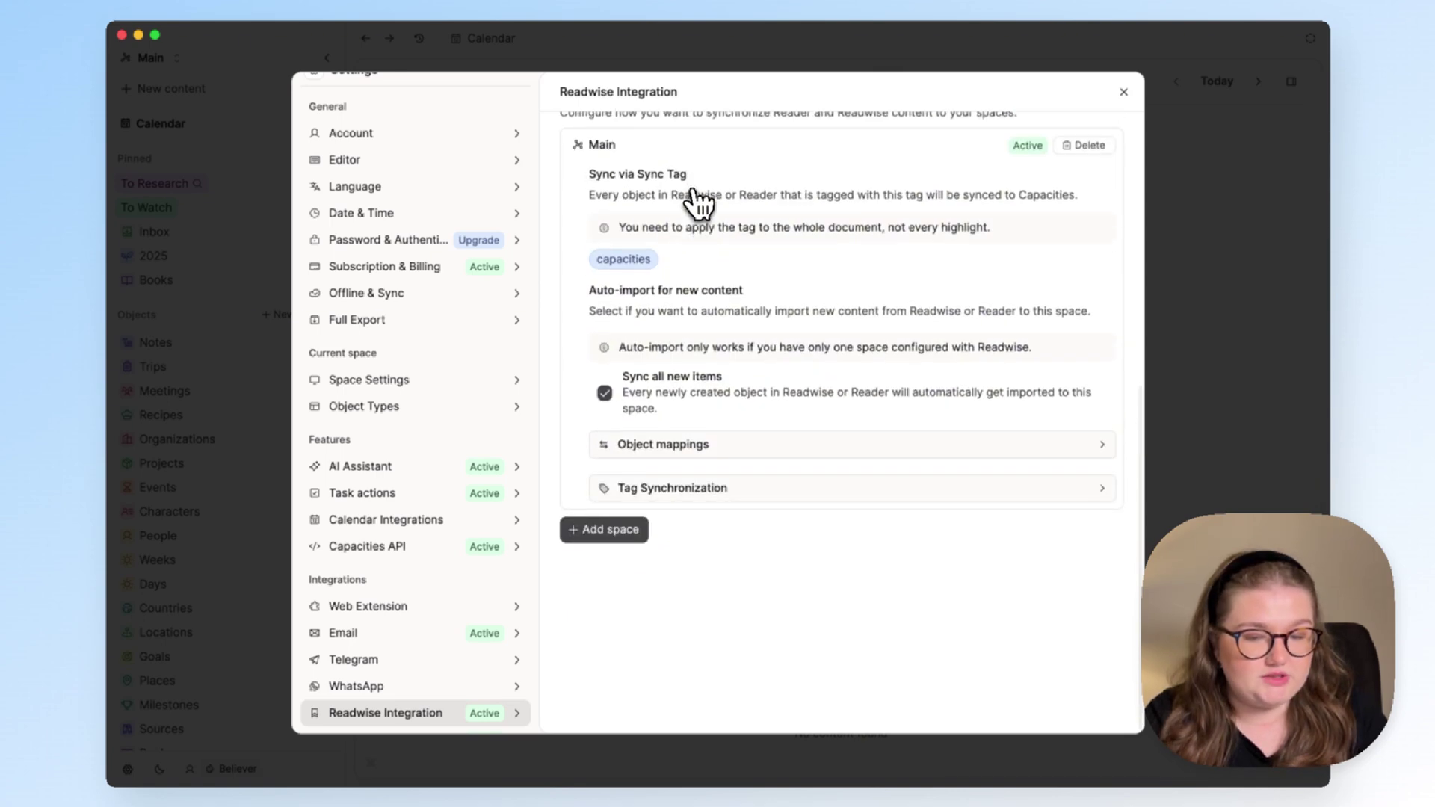
Expand Tag Synchronization, keeping 'Ignore tags' selected and 'Add sync tag' unchecked
{"action": "left_click", "coordinate": [673, 488]}
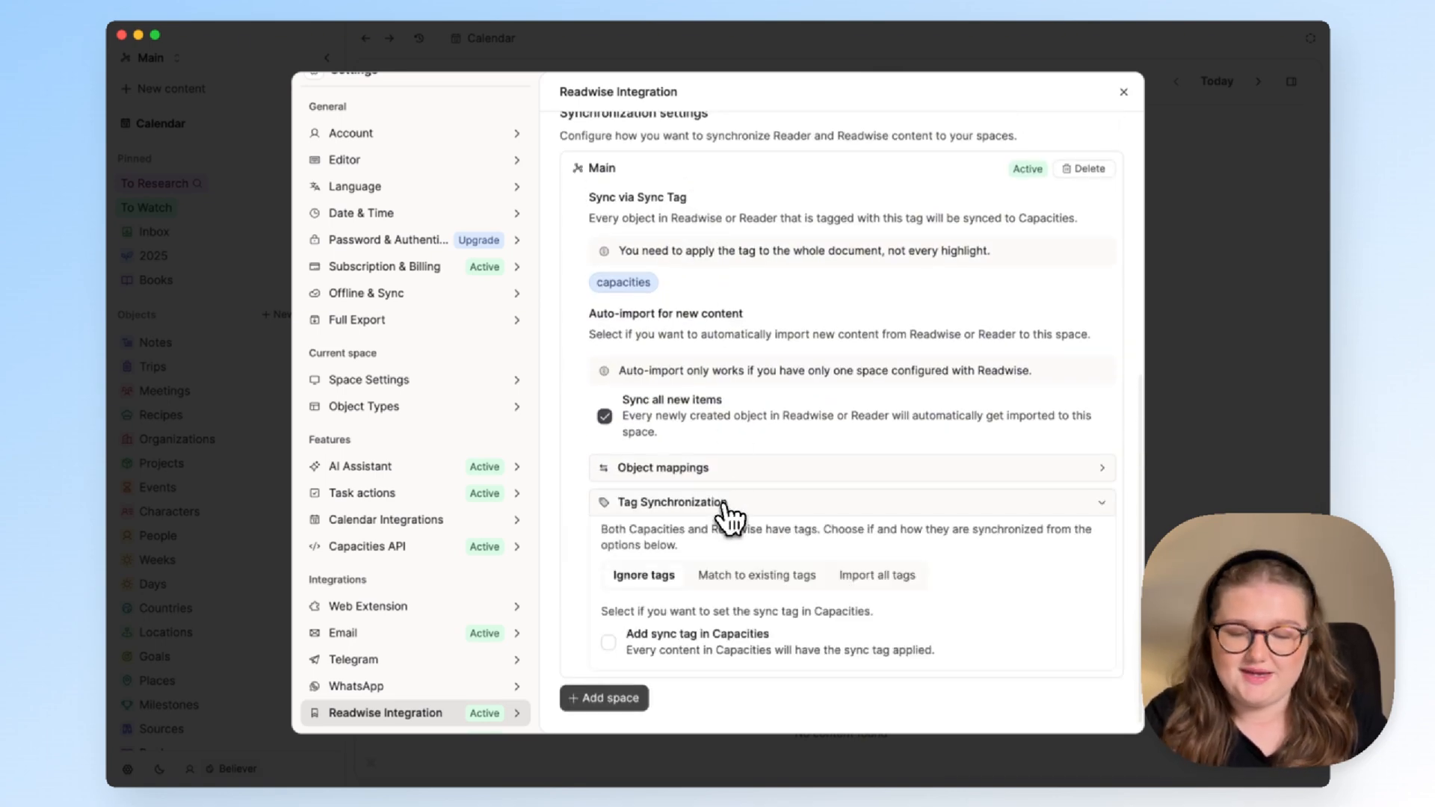
{"action": "scroll", "scroll_direction": "down", "scroll_amount": 3}
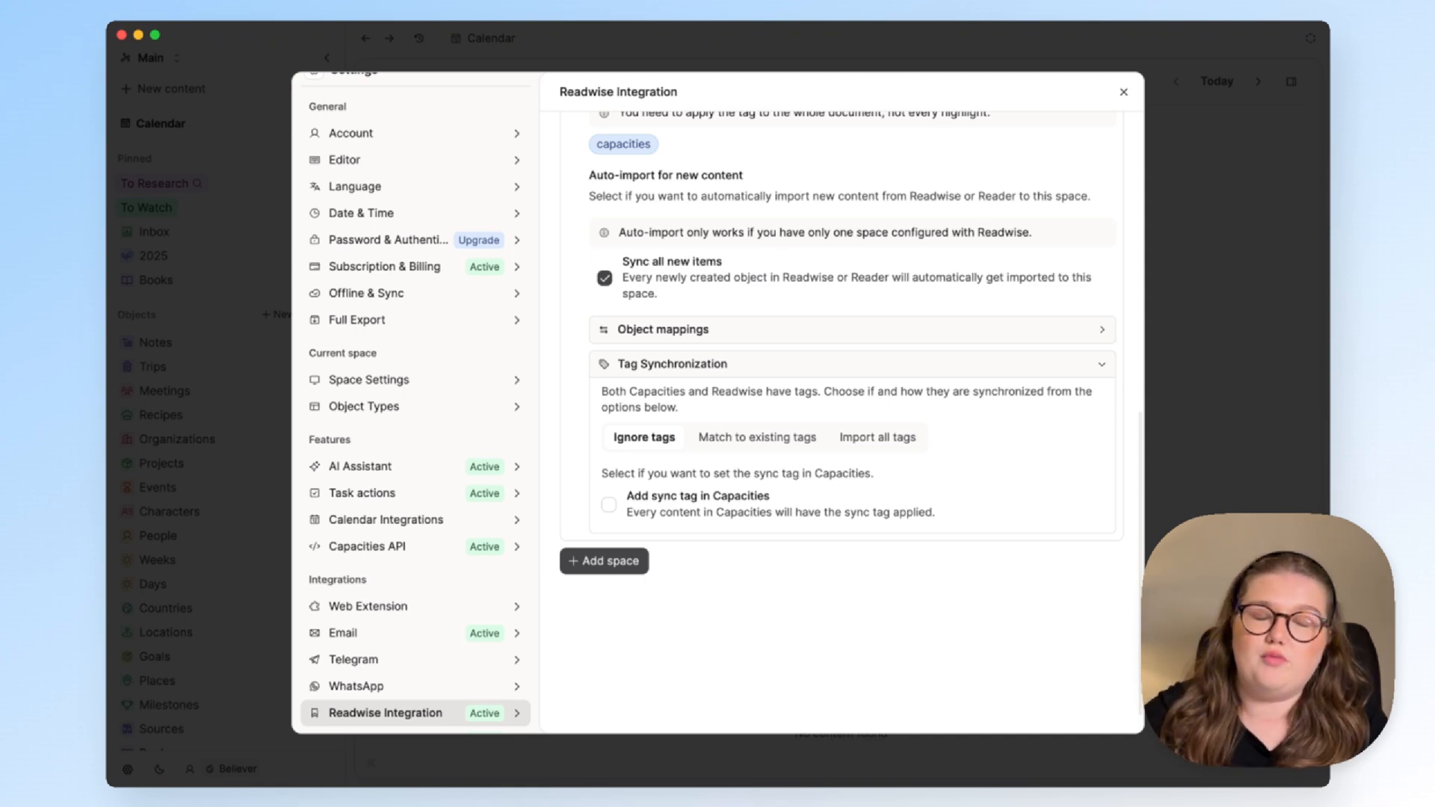
{"action": "mouse_move", "coordinate": [966, 501]}
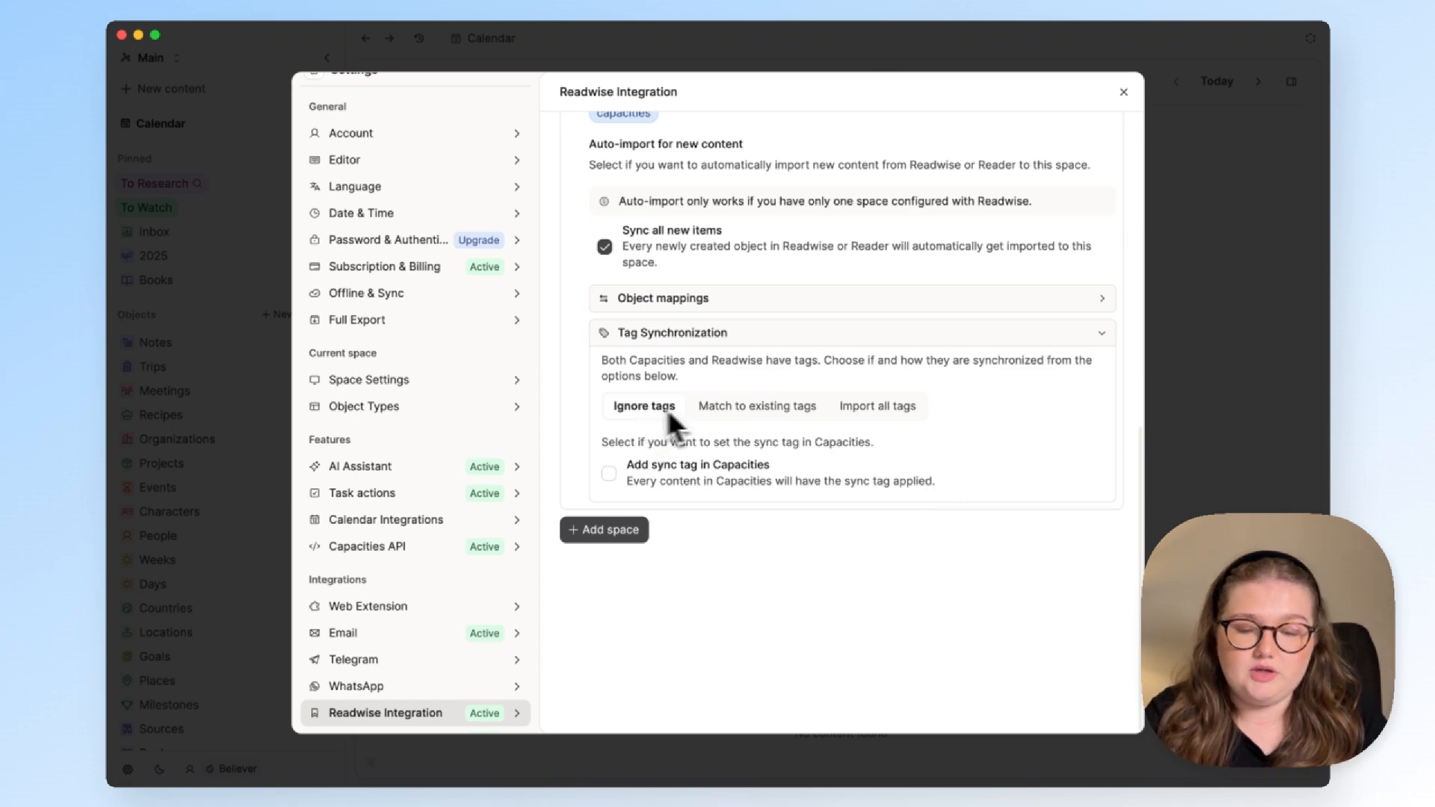
{"action": "mouse_move", "coordinate": [762, 434]}
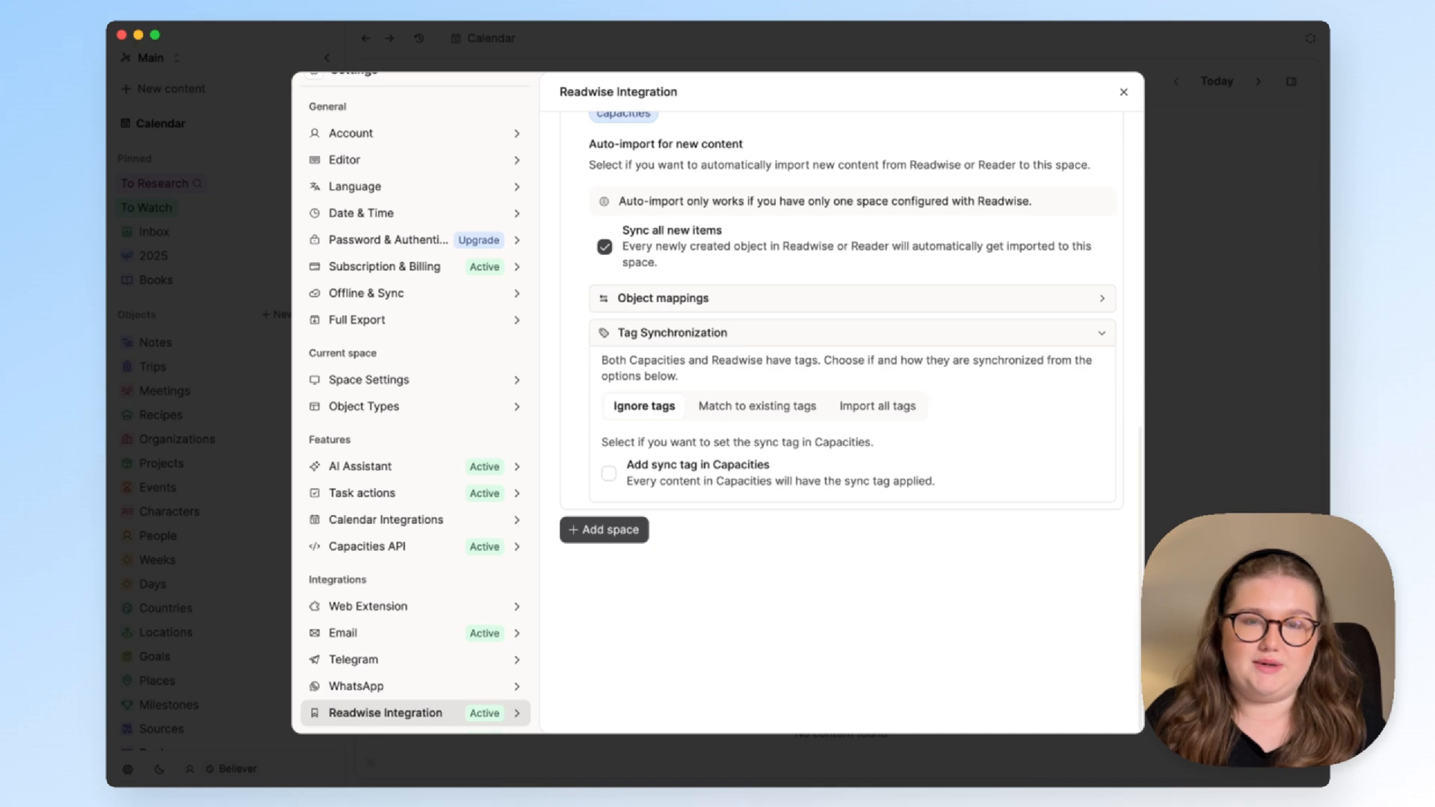
{"action": "left_click", "coordinate": [878, 406]}
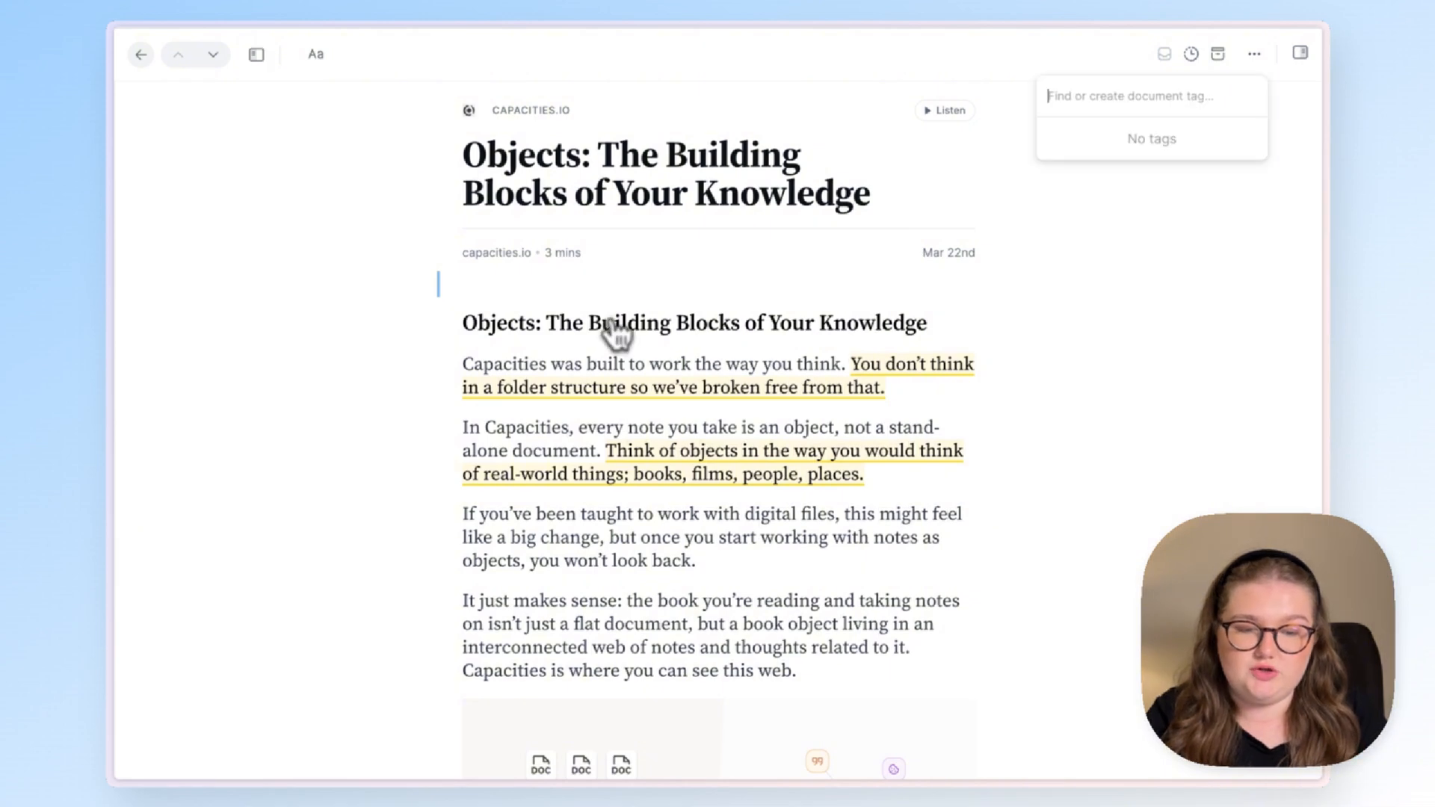
{"action": "mouse_move", "coordinate": [757, 295]}
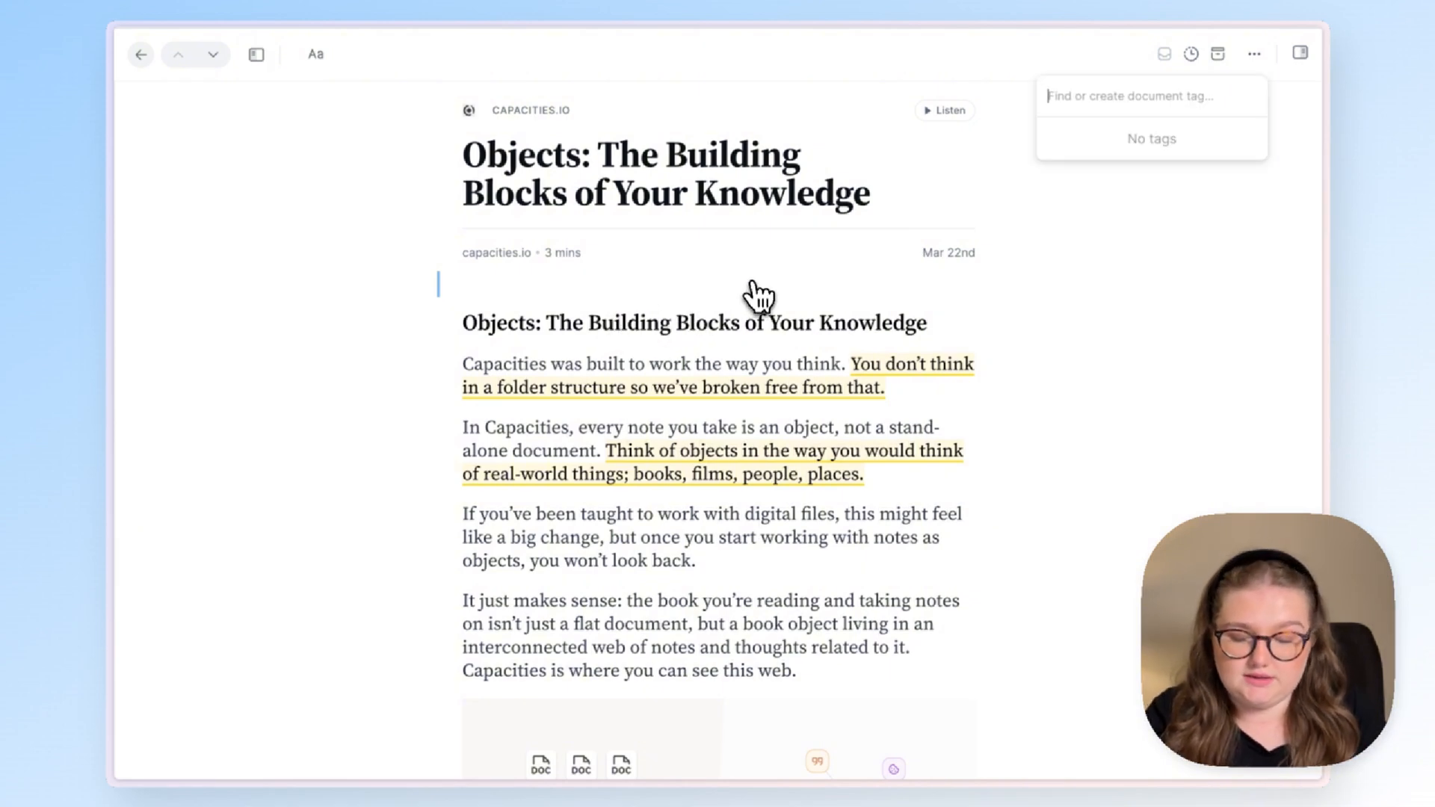
Enter 'capacities' as the document tag on the Objects article in Reader
{"action": "type", "text": "capacities"}
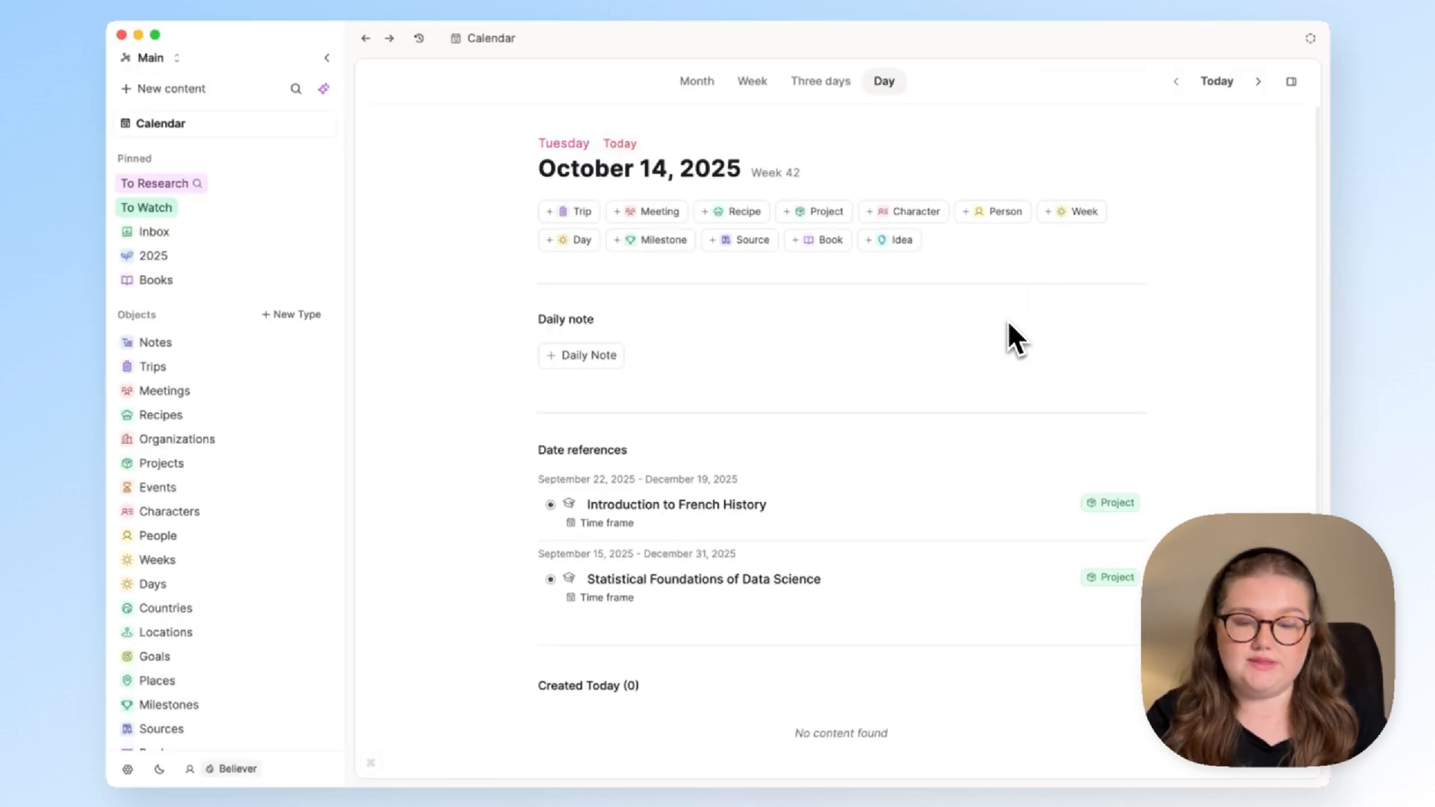
Use Cmd+K 'Import from Readwise' to import 'Objects: The Building Blocks of Your Knowledge'
{"action": "scroll", "scroll_direction": "down", "scroll_amount": 3}
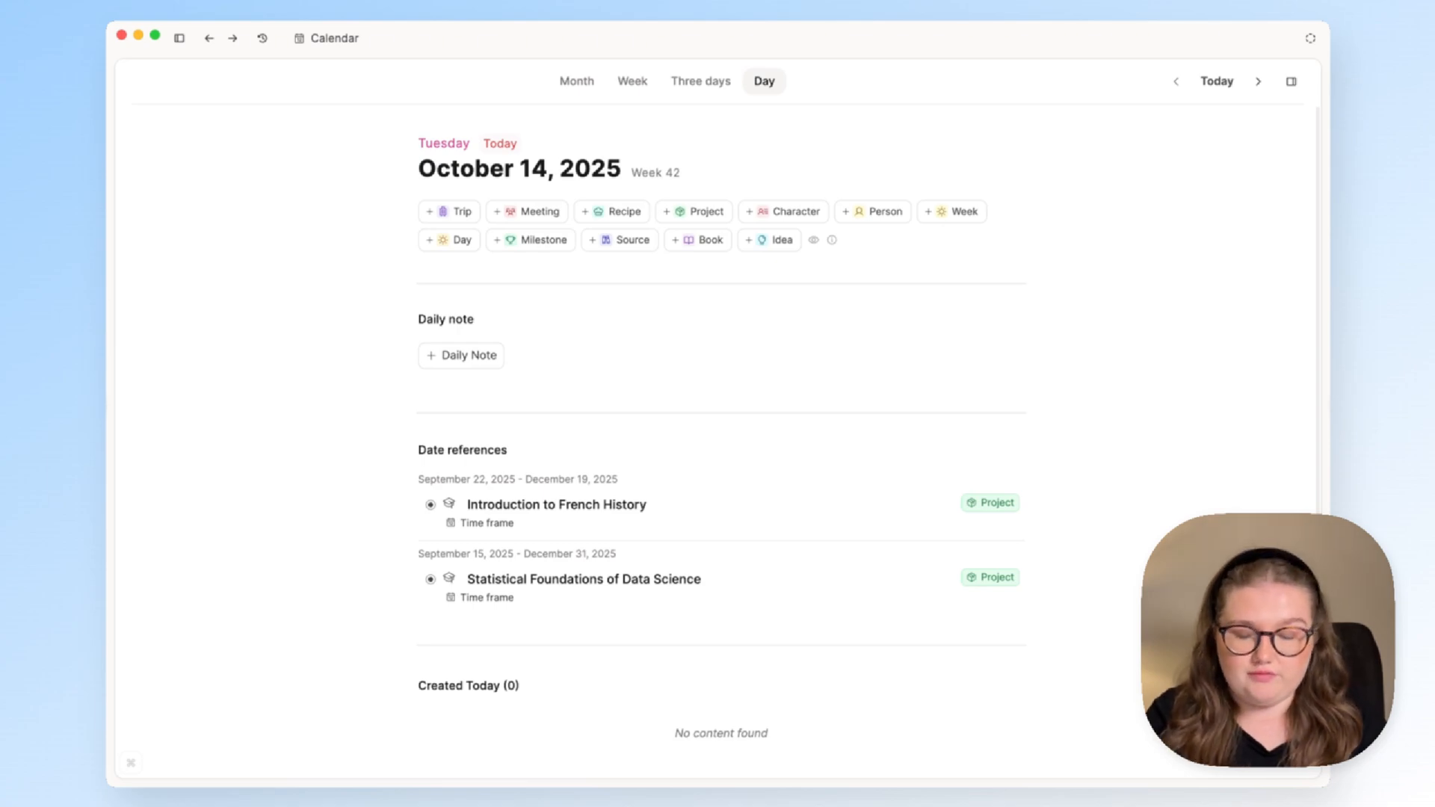
{"action": "key", "text": "cmd+k"}
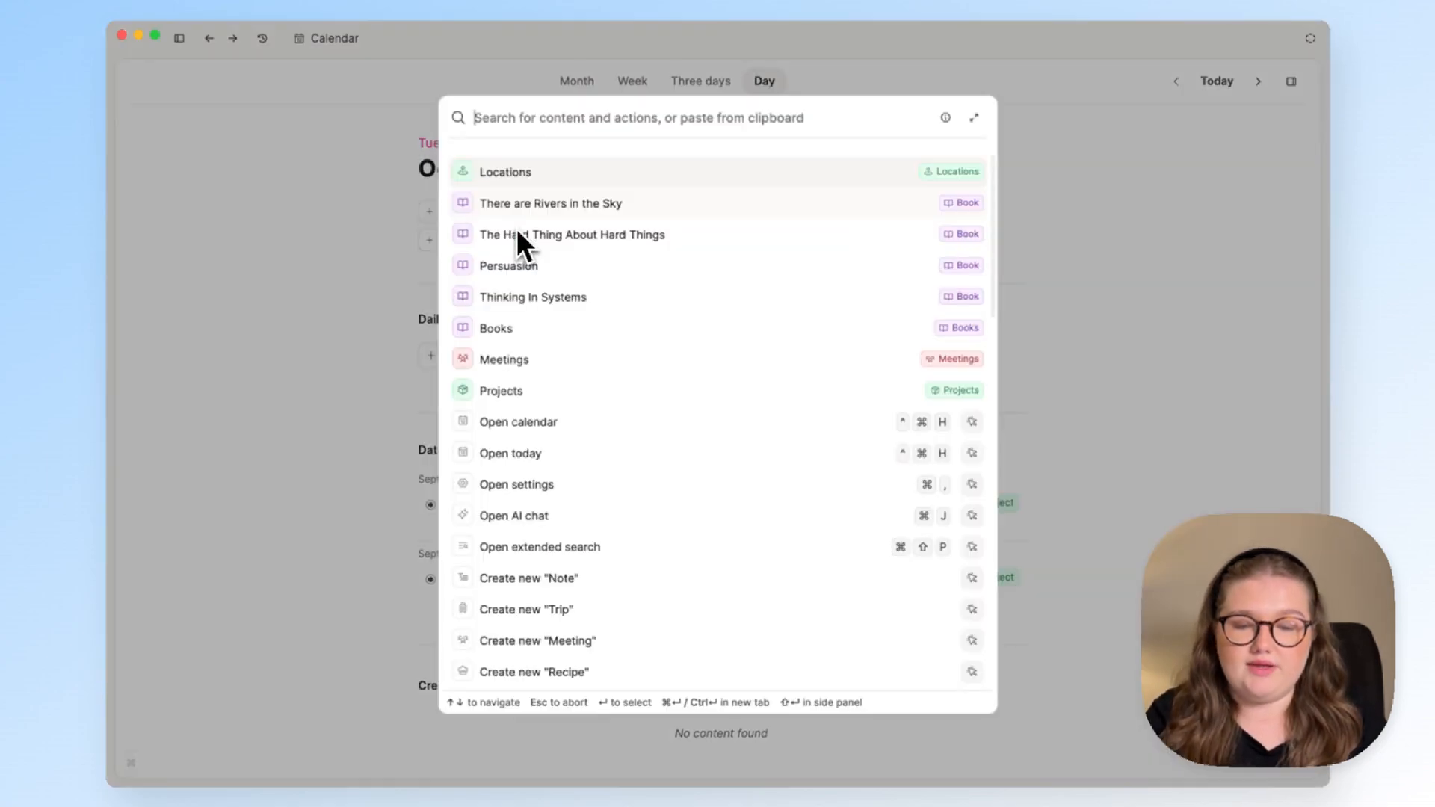
{"action": "type", "text": "readw"}
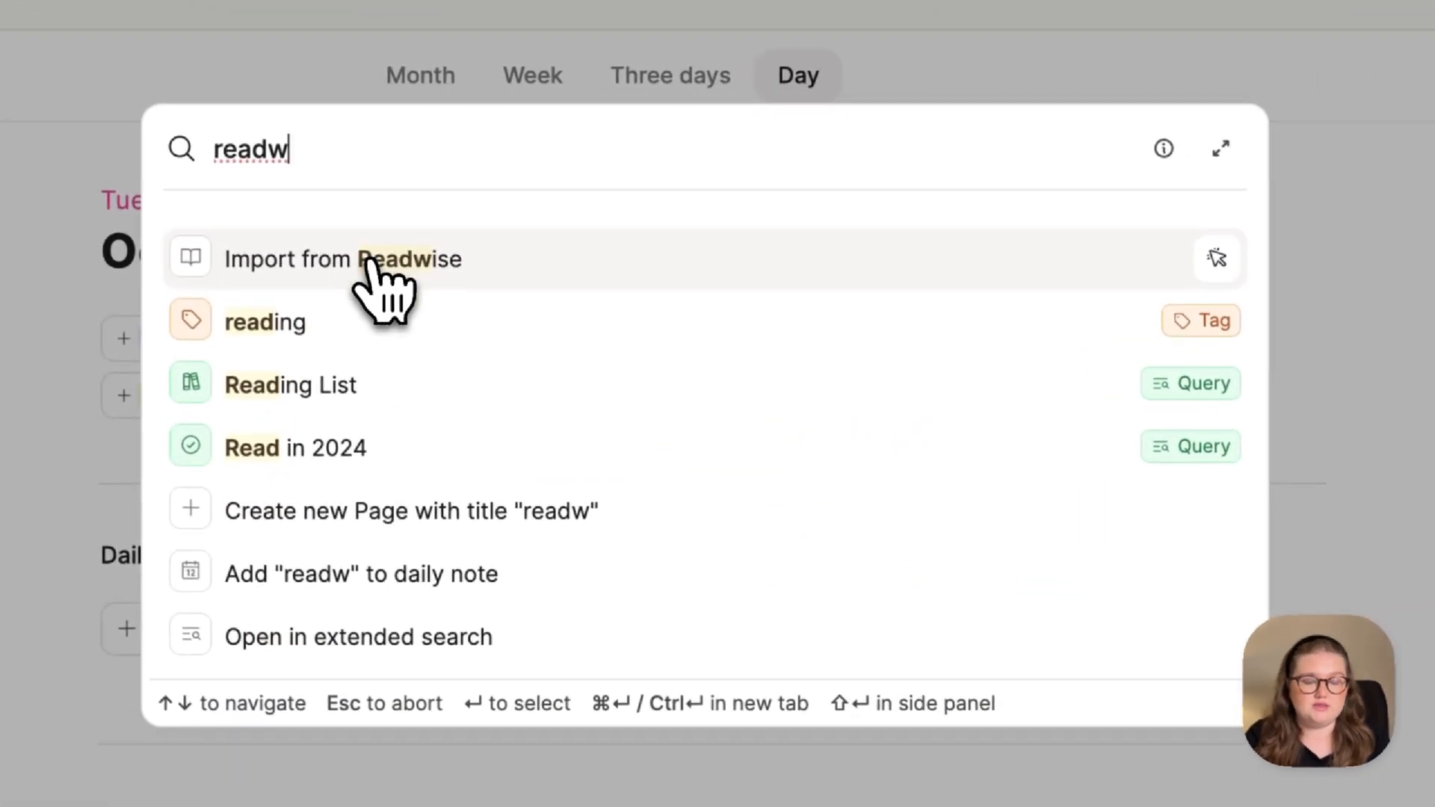
{"action": "left_click", "coordinate": [356, 259]}
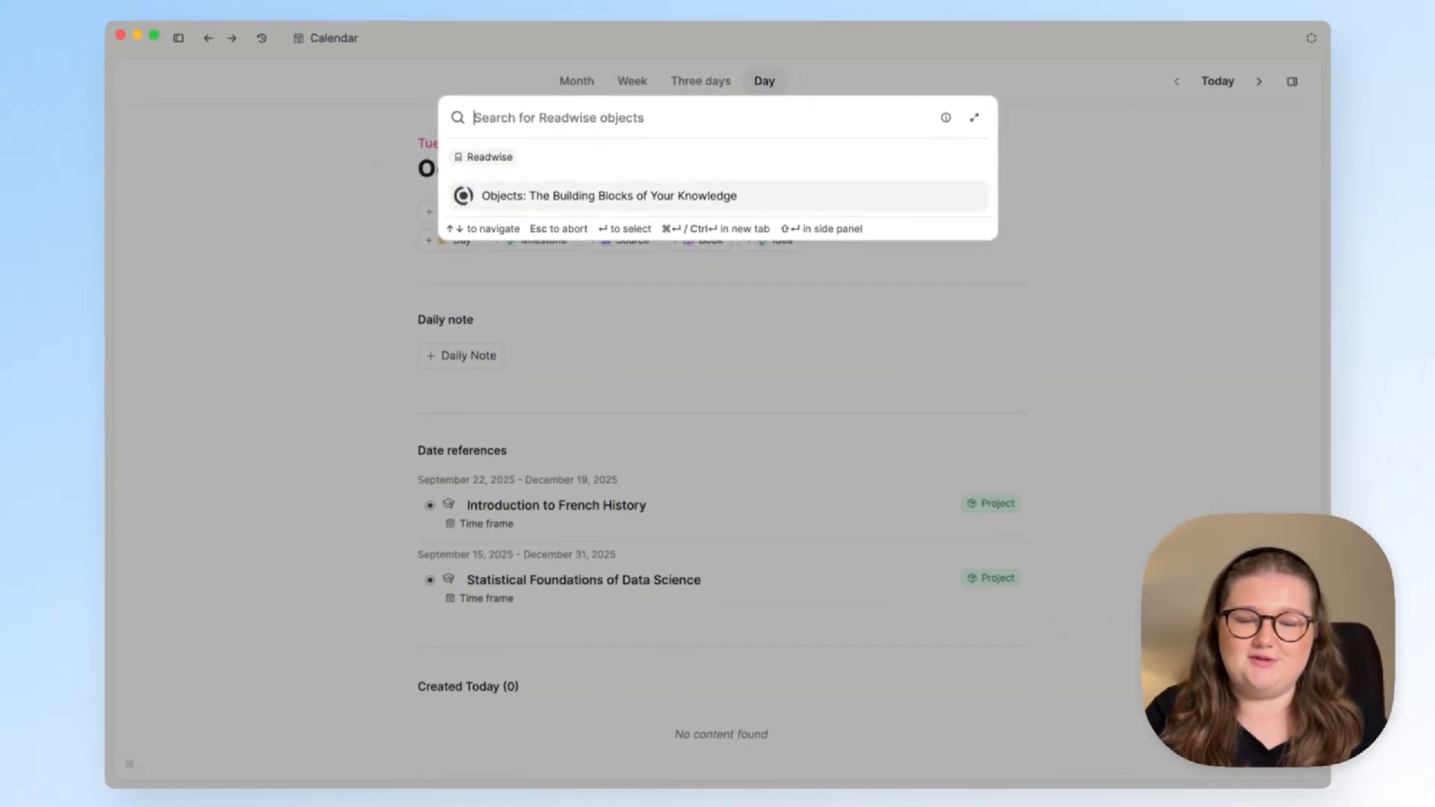
{"action": "mouse_move", "coordinate": [577, 208]}
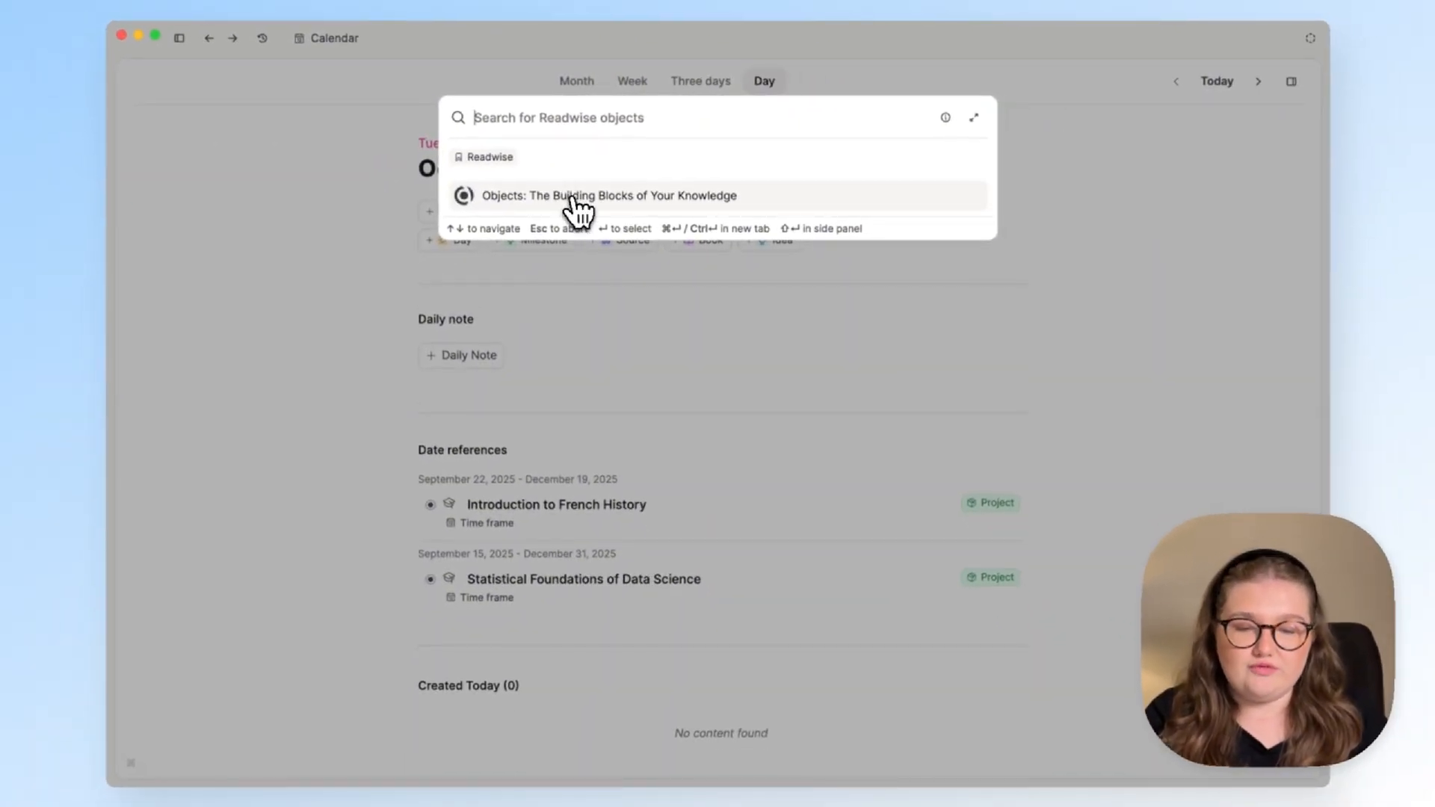
{"action": "mouse_move", "coordinate": [615, 208]}
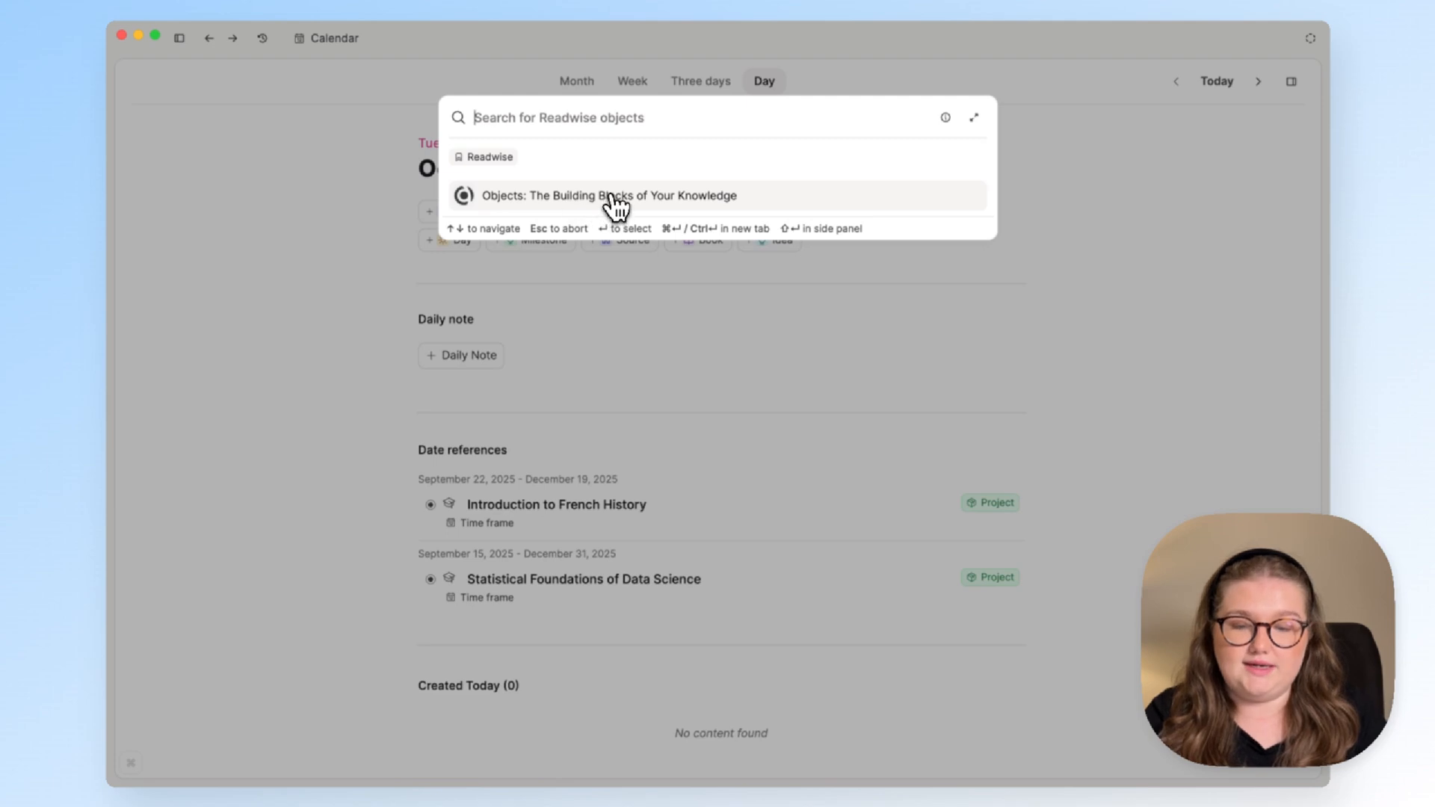
{"action": "left_click", "coordinate": [611, 196]}
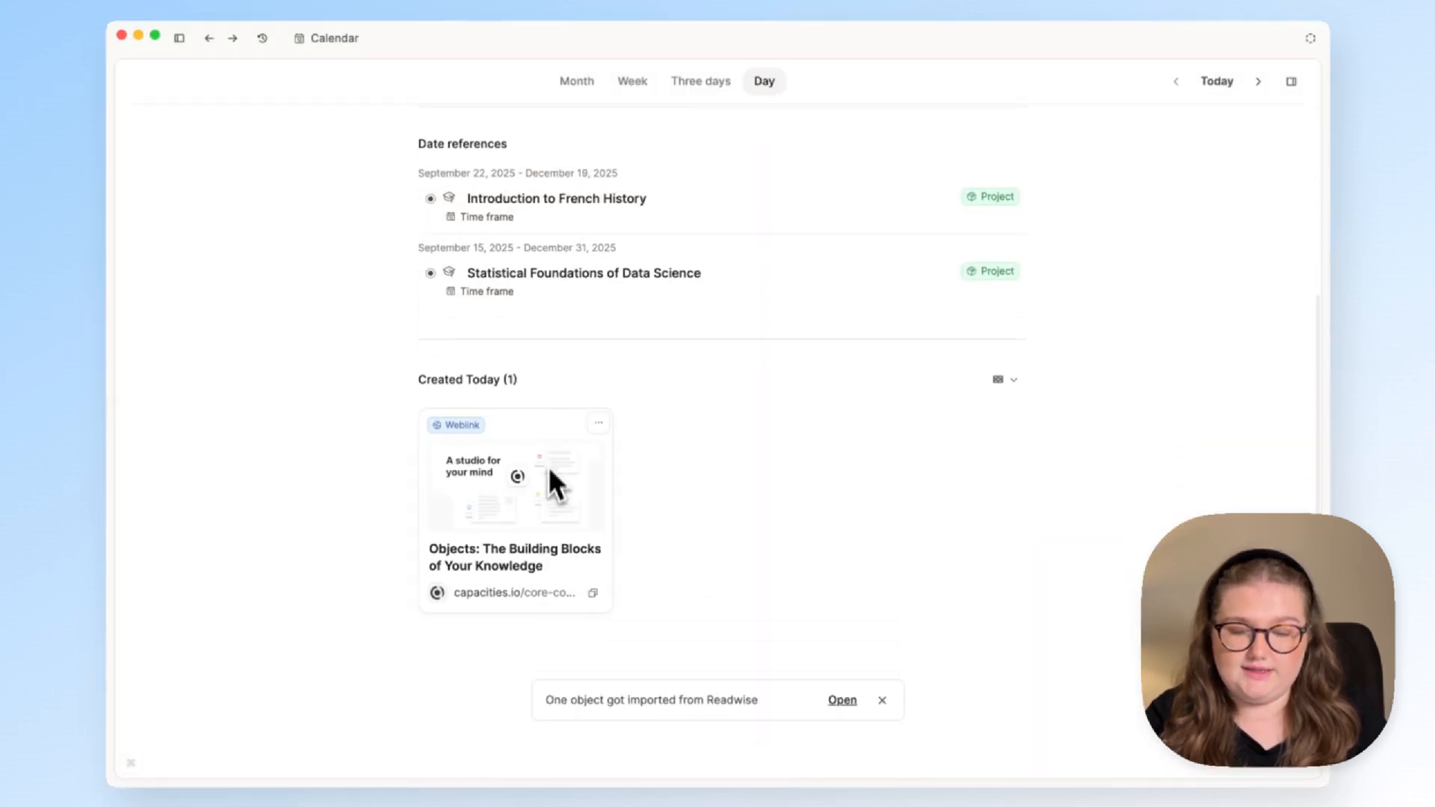
Open the imported Weblink as a full page, then follow 'Synced from Readwise' to readwise.io
{"action": "left_click", "coordinate": [515, 488]}
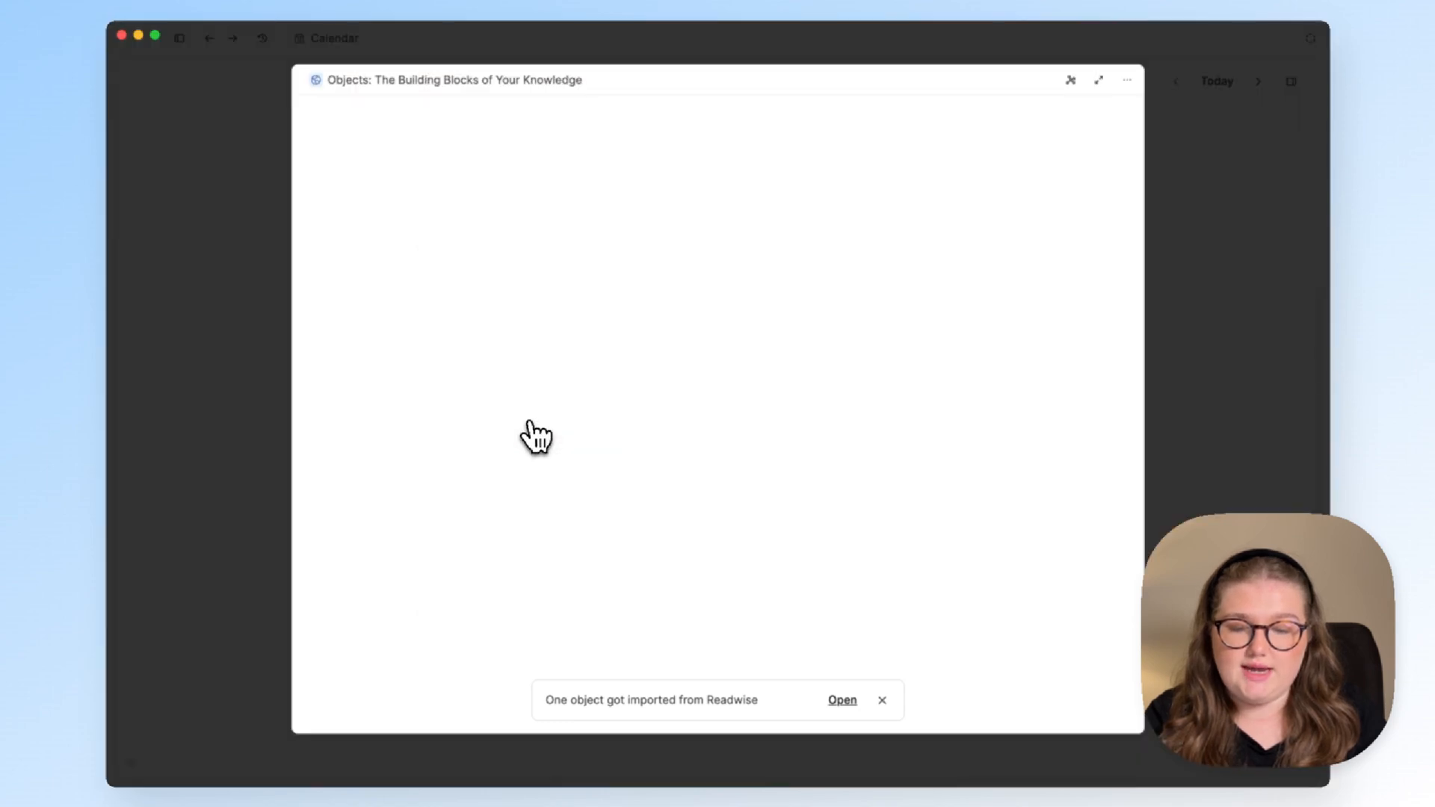
{"action": "left_click", "coordinate": [841, 700]}
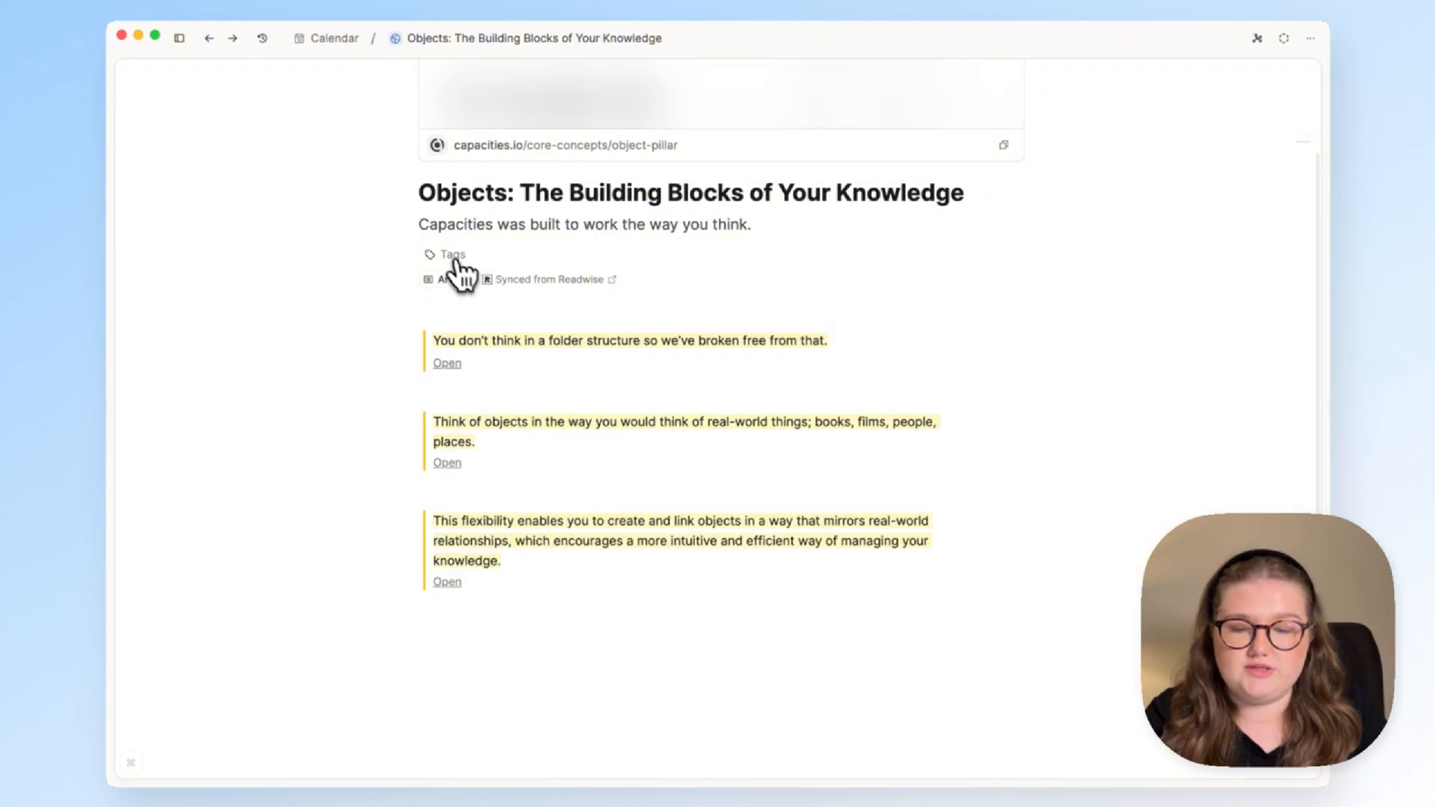
{"action": "left_click", "coordinate": [428, 280]}
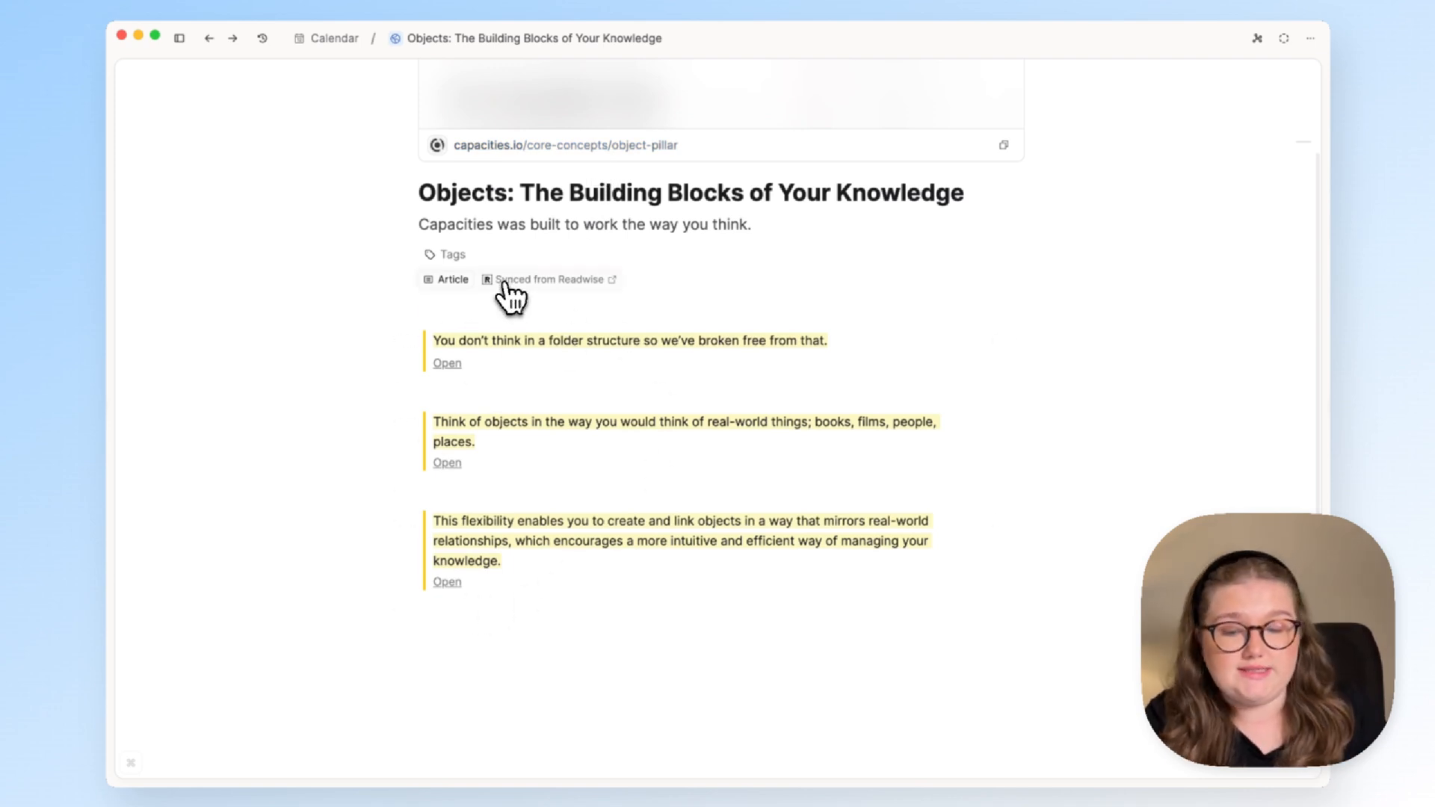
{"action": "left_click", "coordinate": [550, 280]}
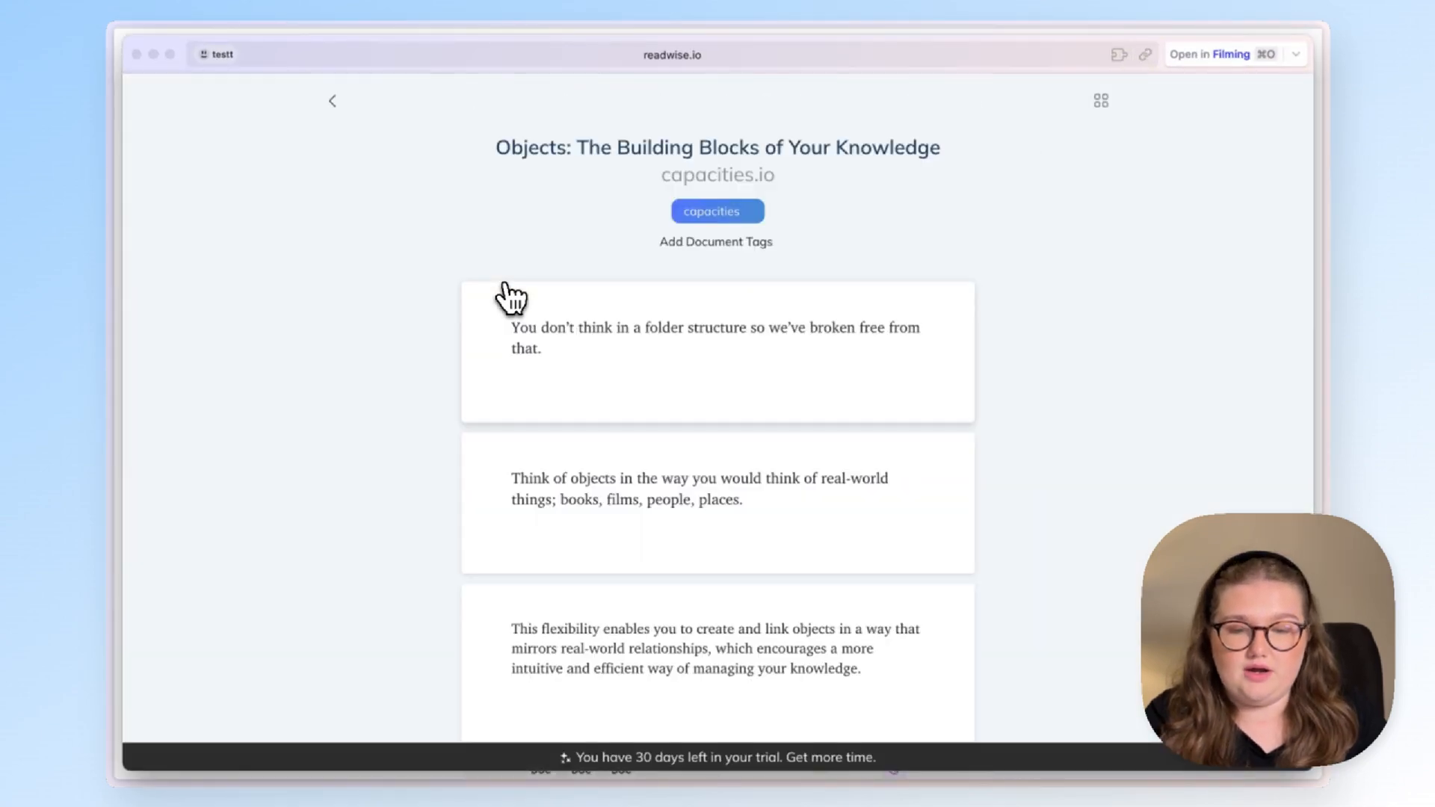